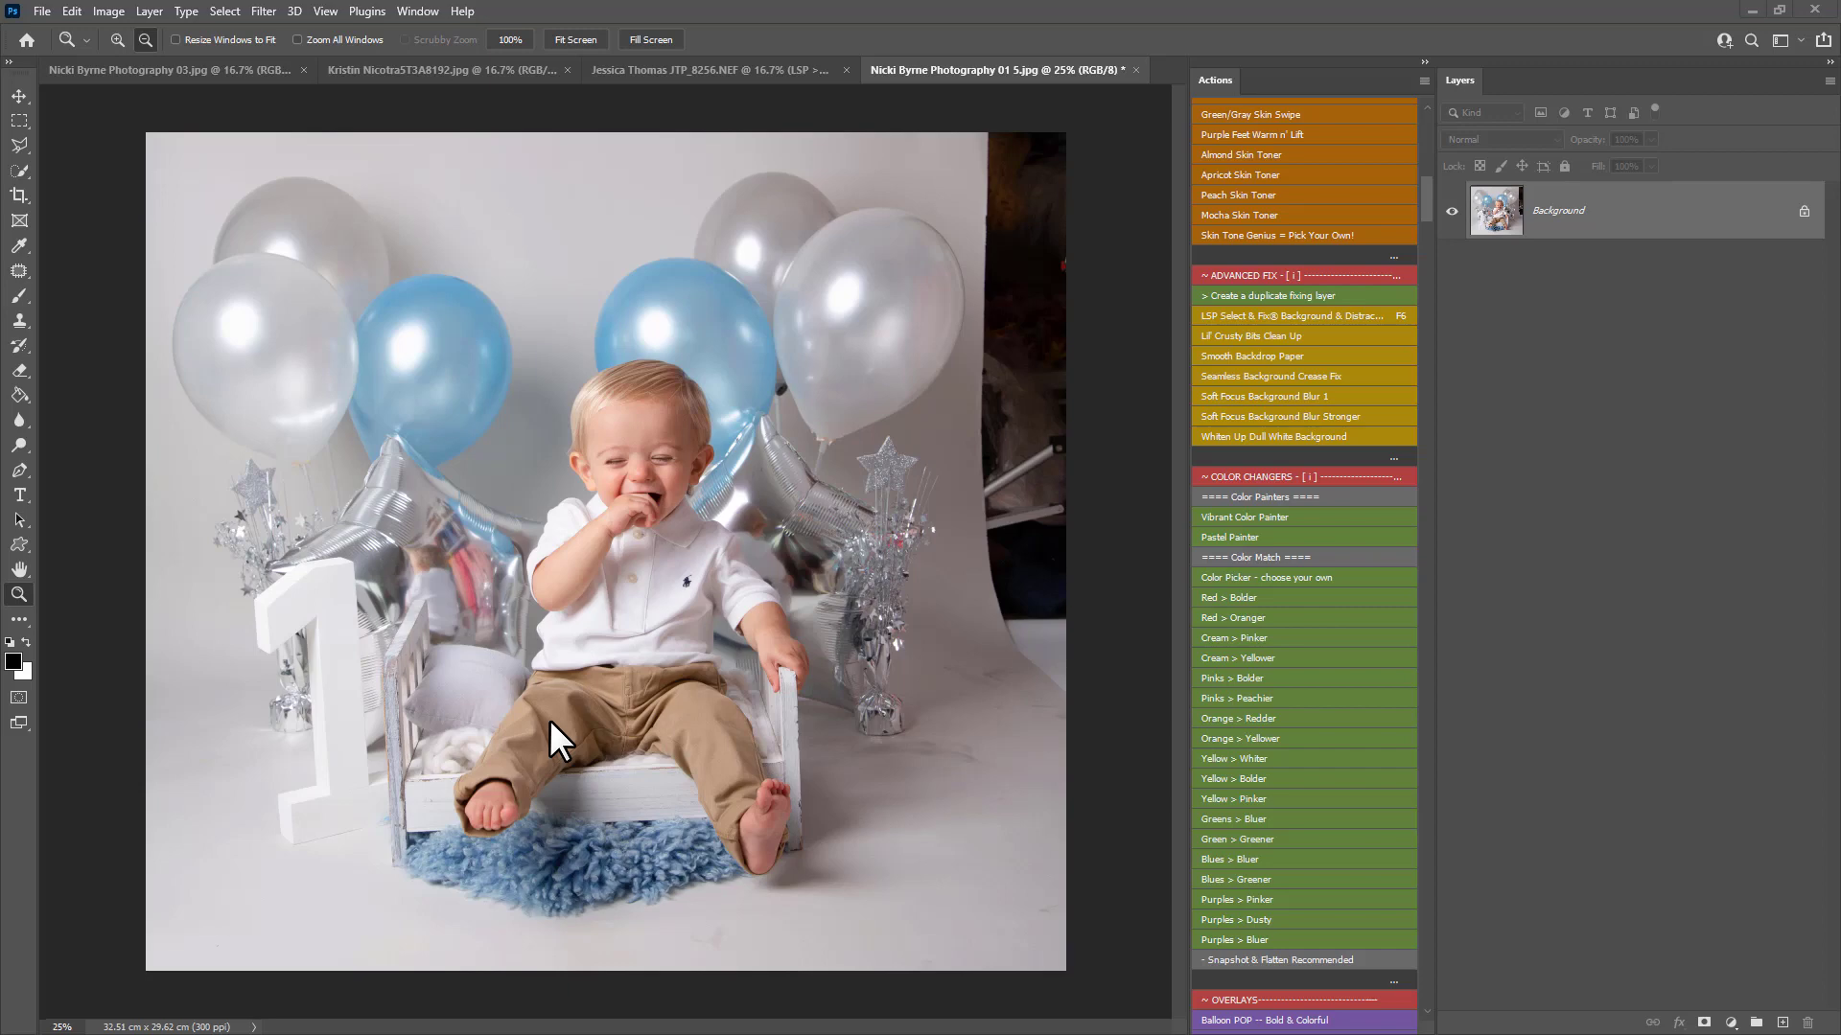
mouse_move(798, 522)
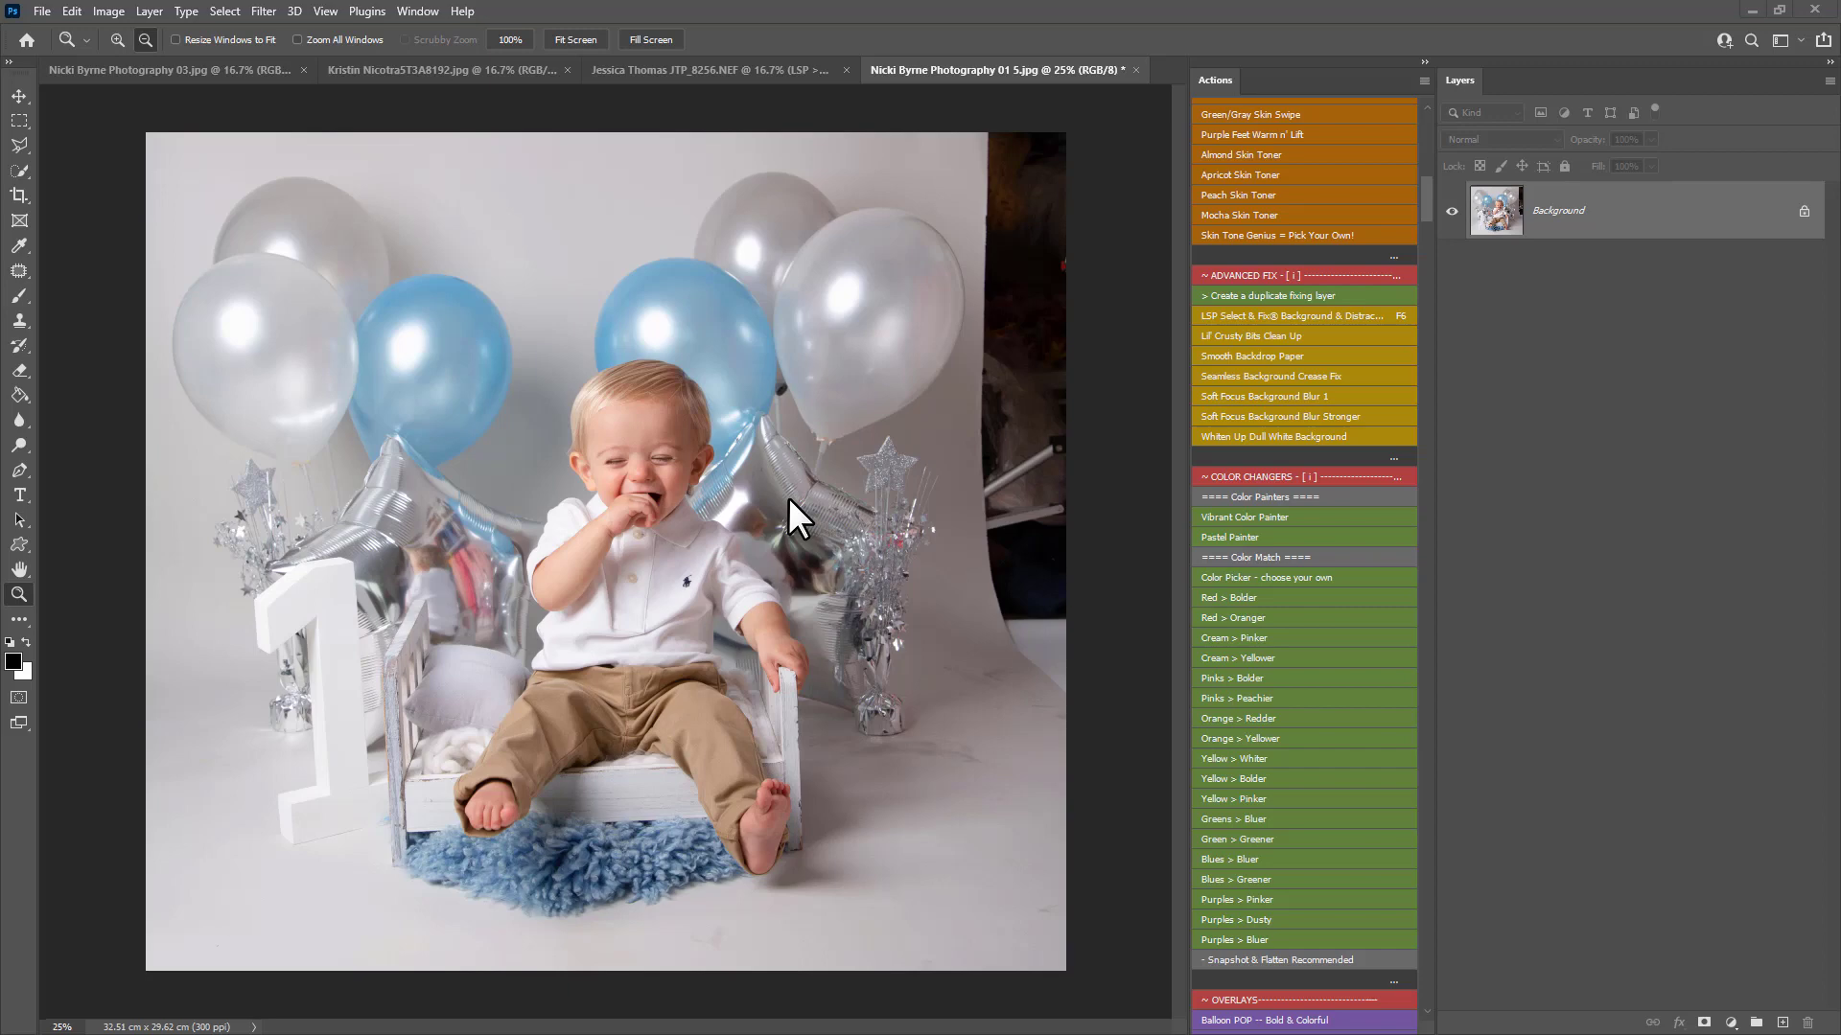
mouse_move(963, 671)
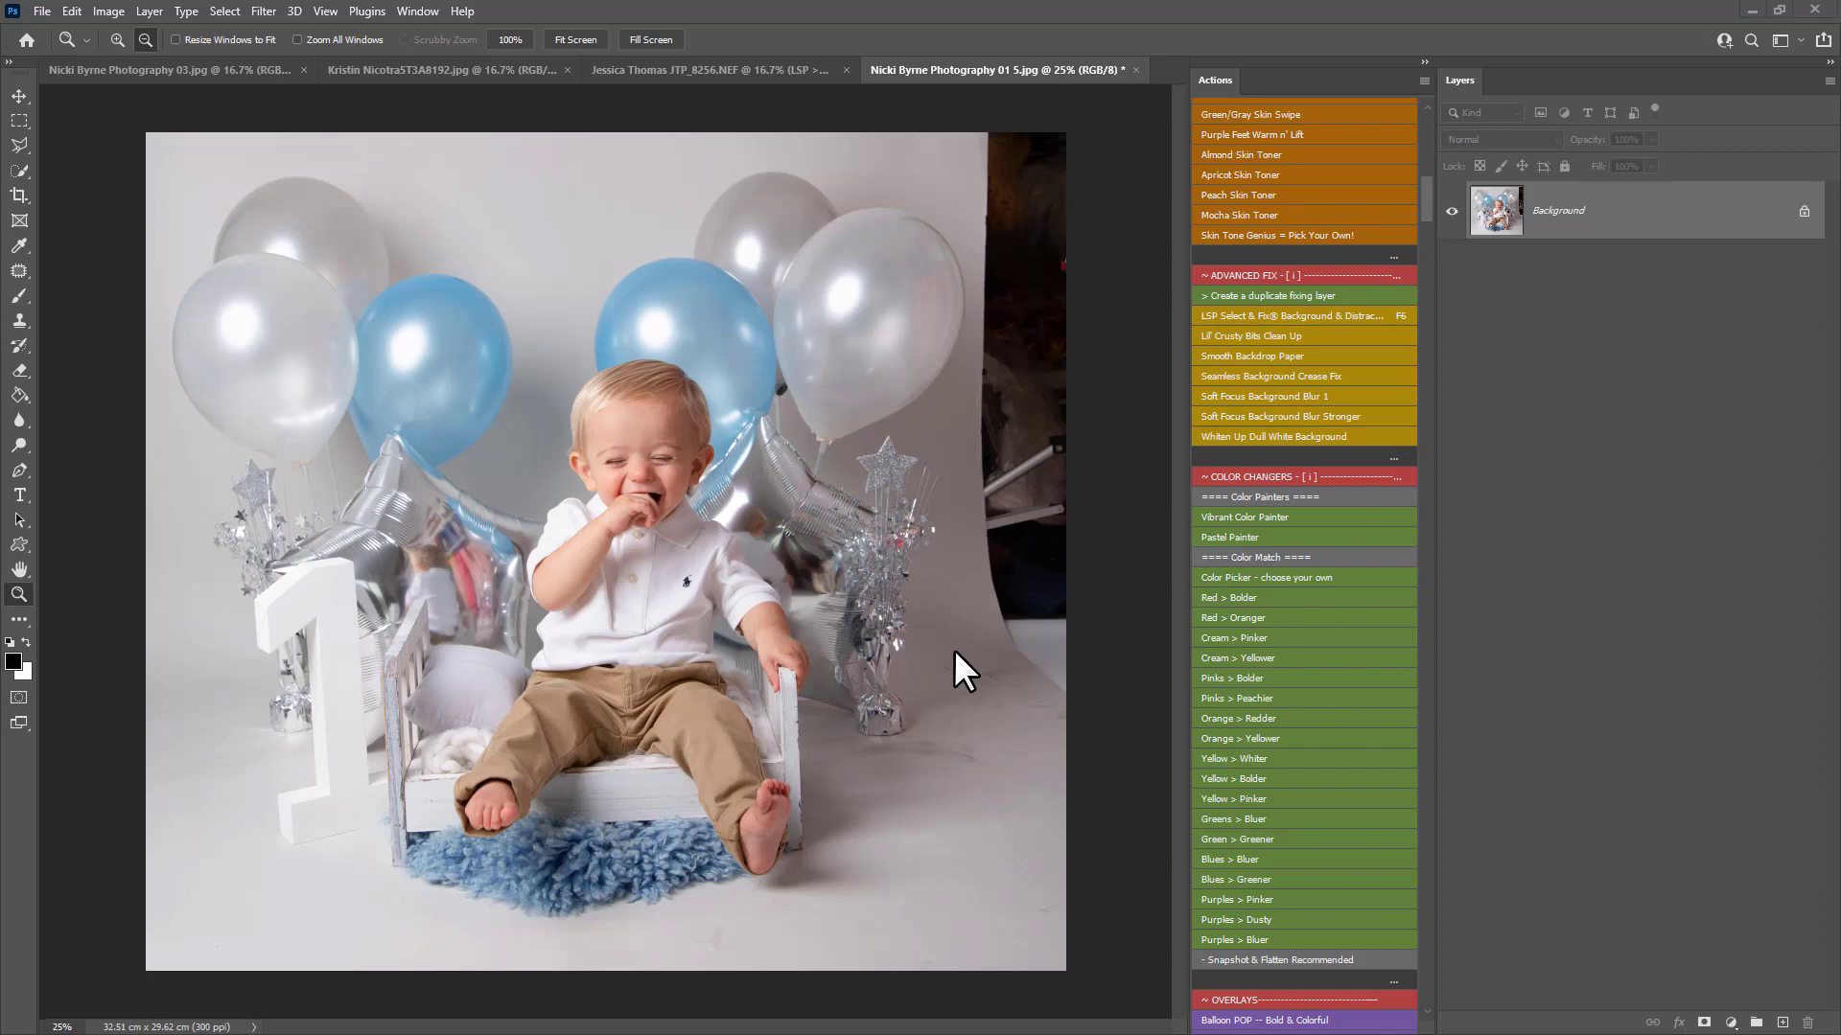
mouse_move(997, 193)
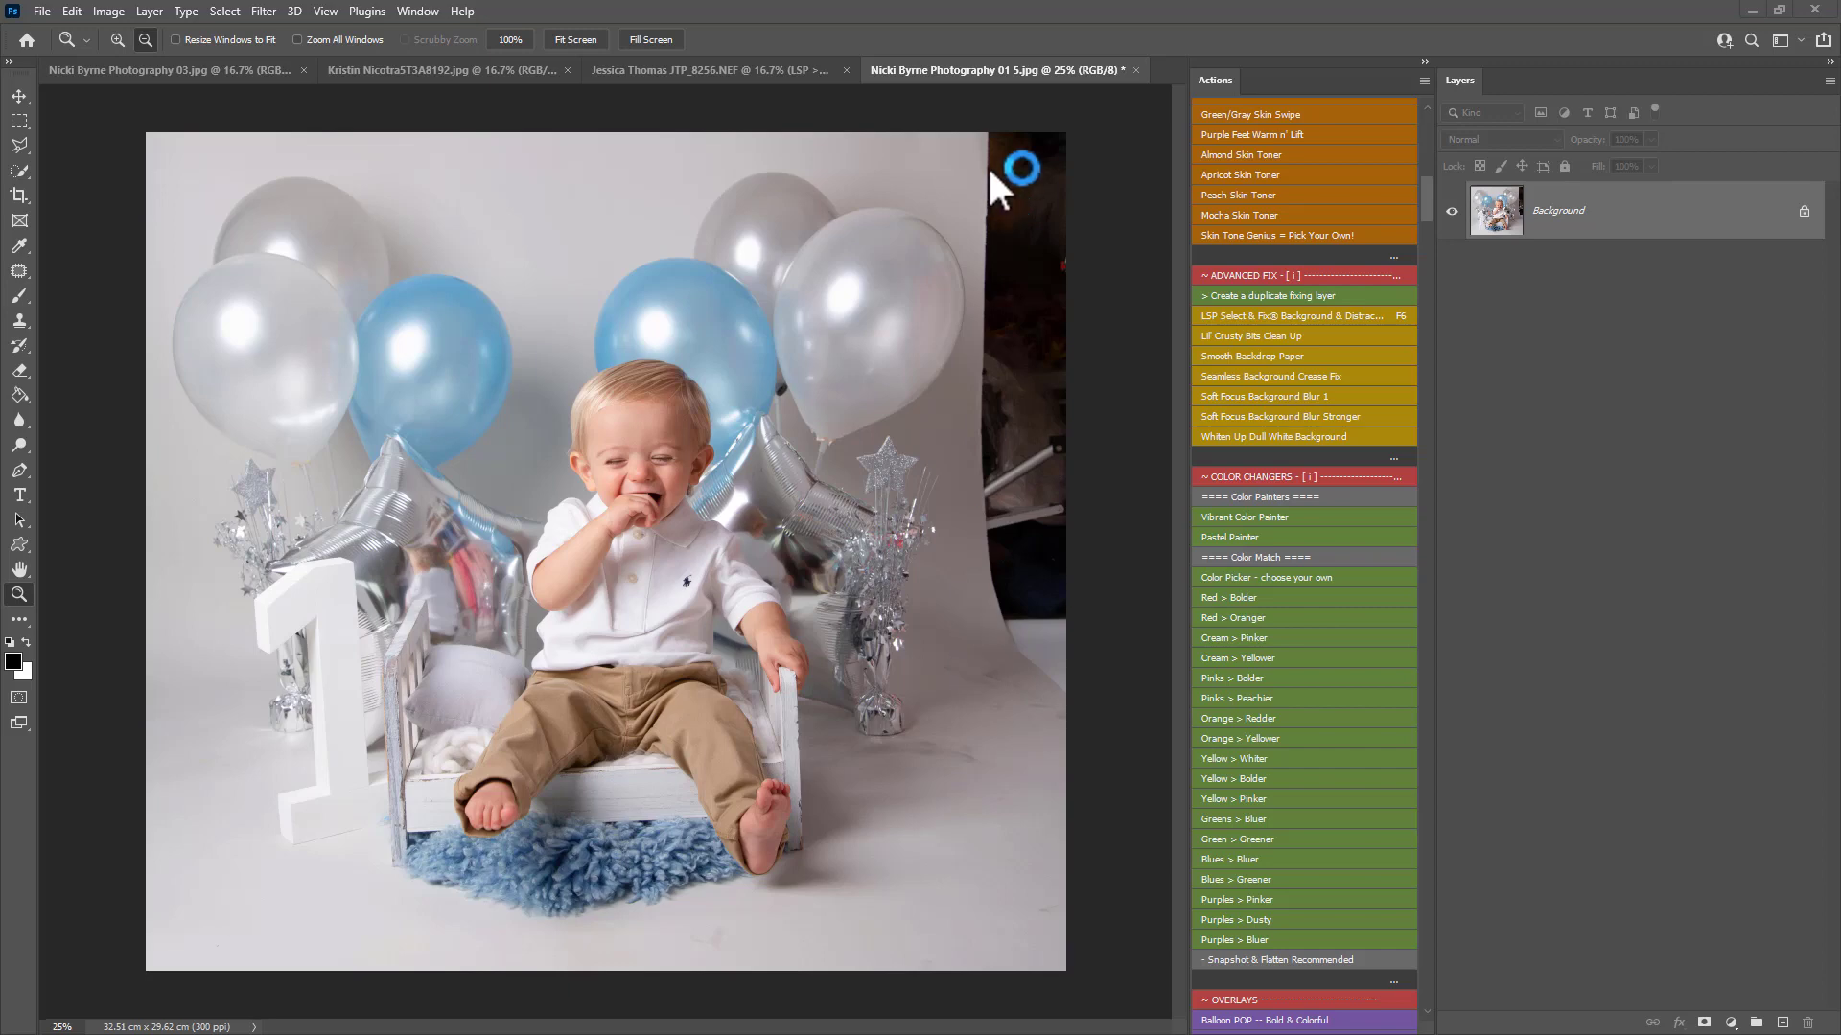
mouse_move(991, 182)
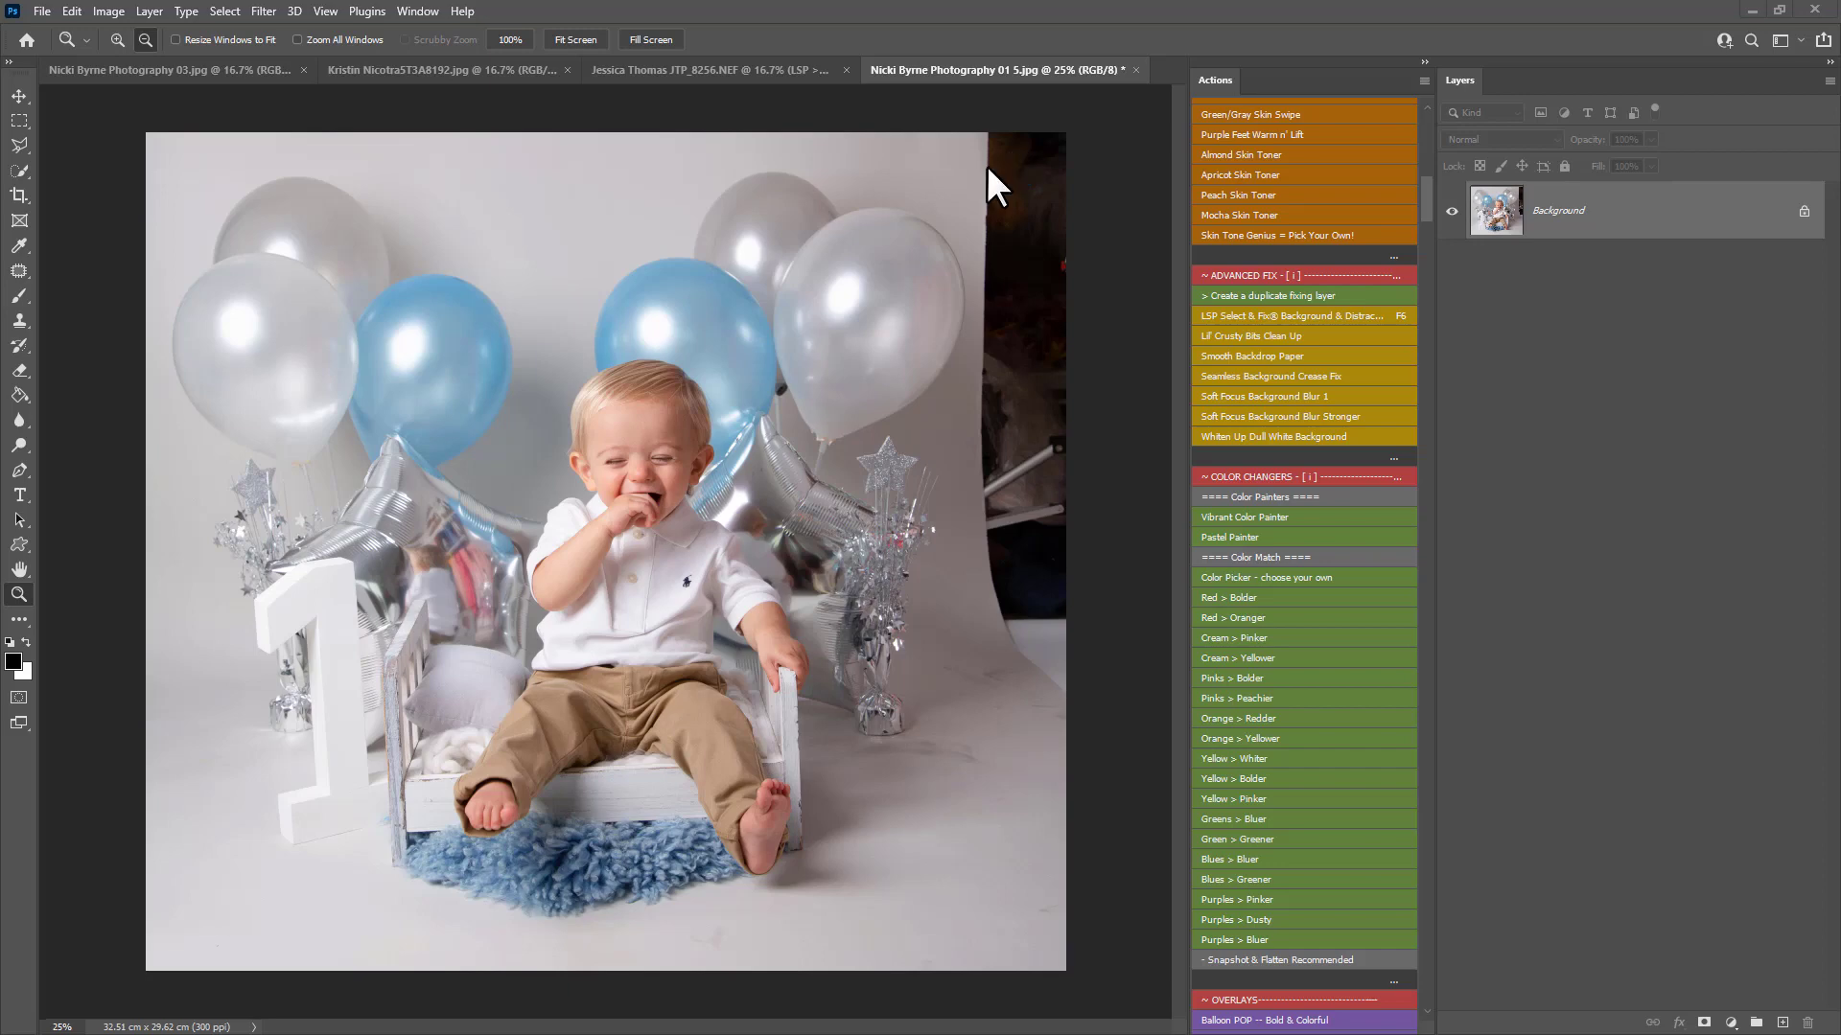
mouse_move(965, 575)
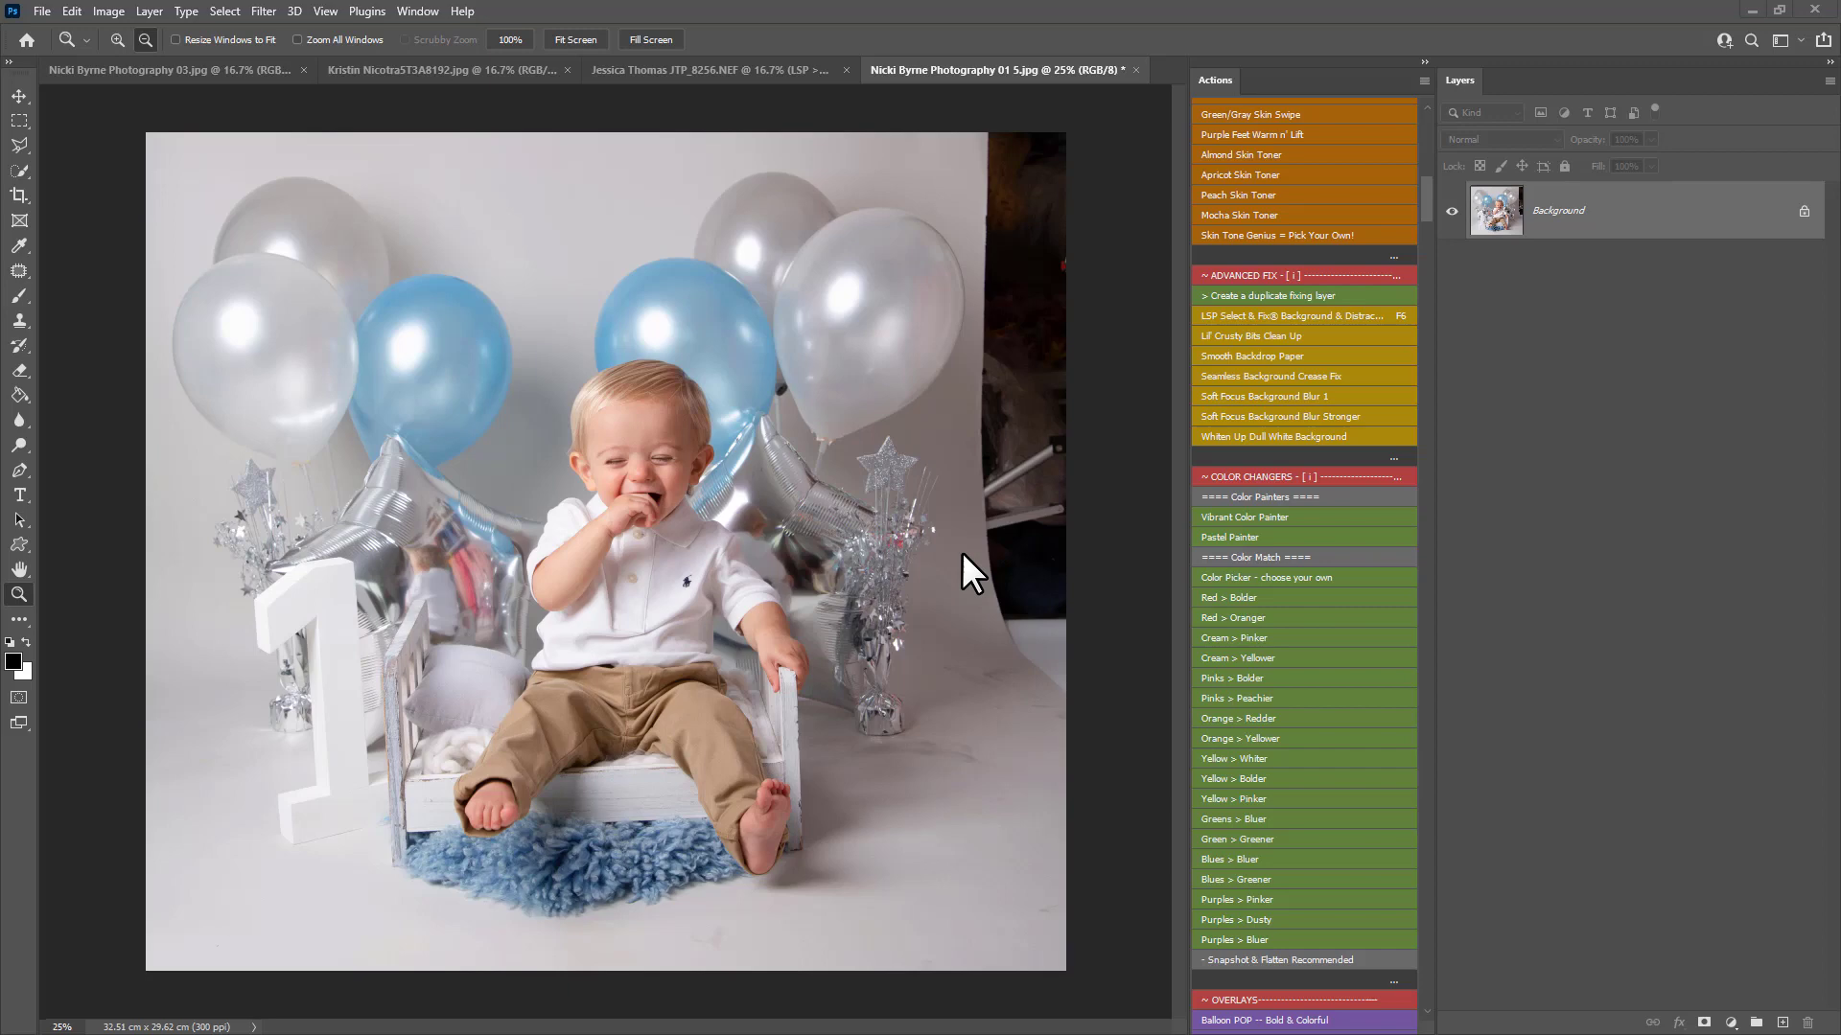
mouse_move(1051, 734)
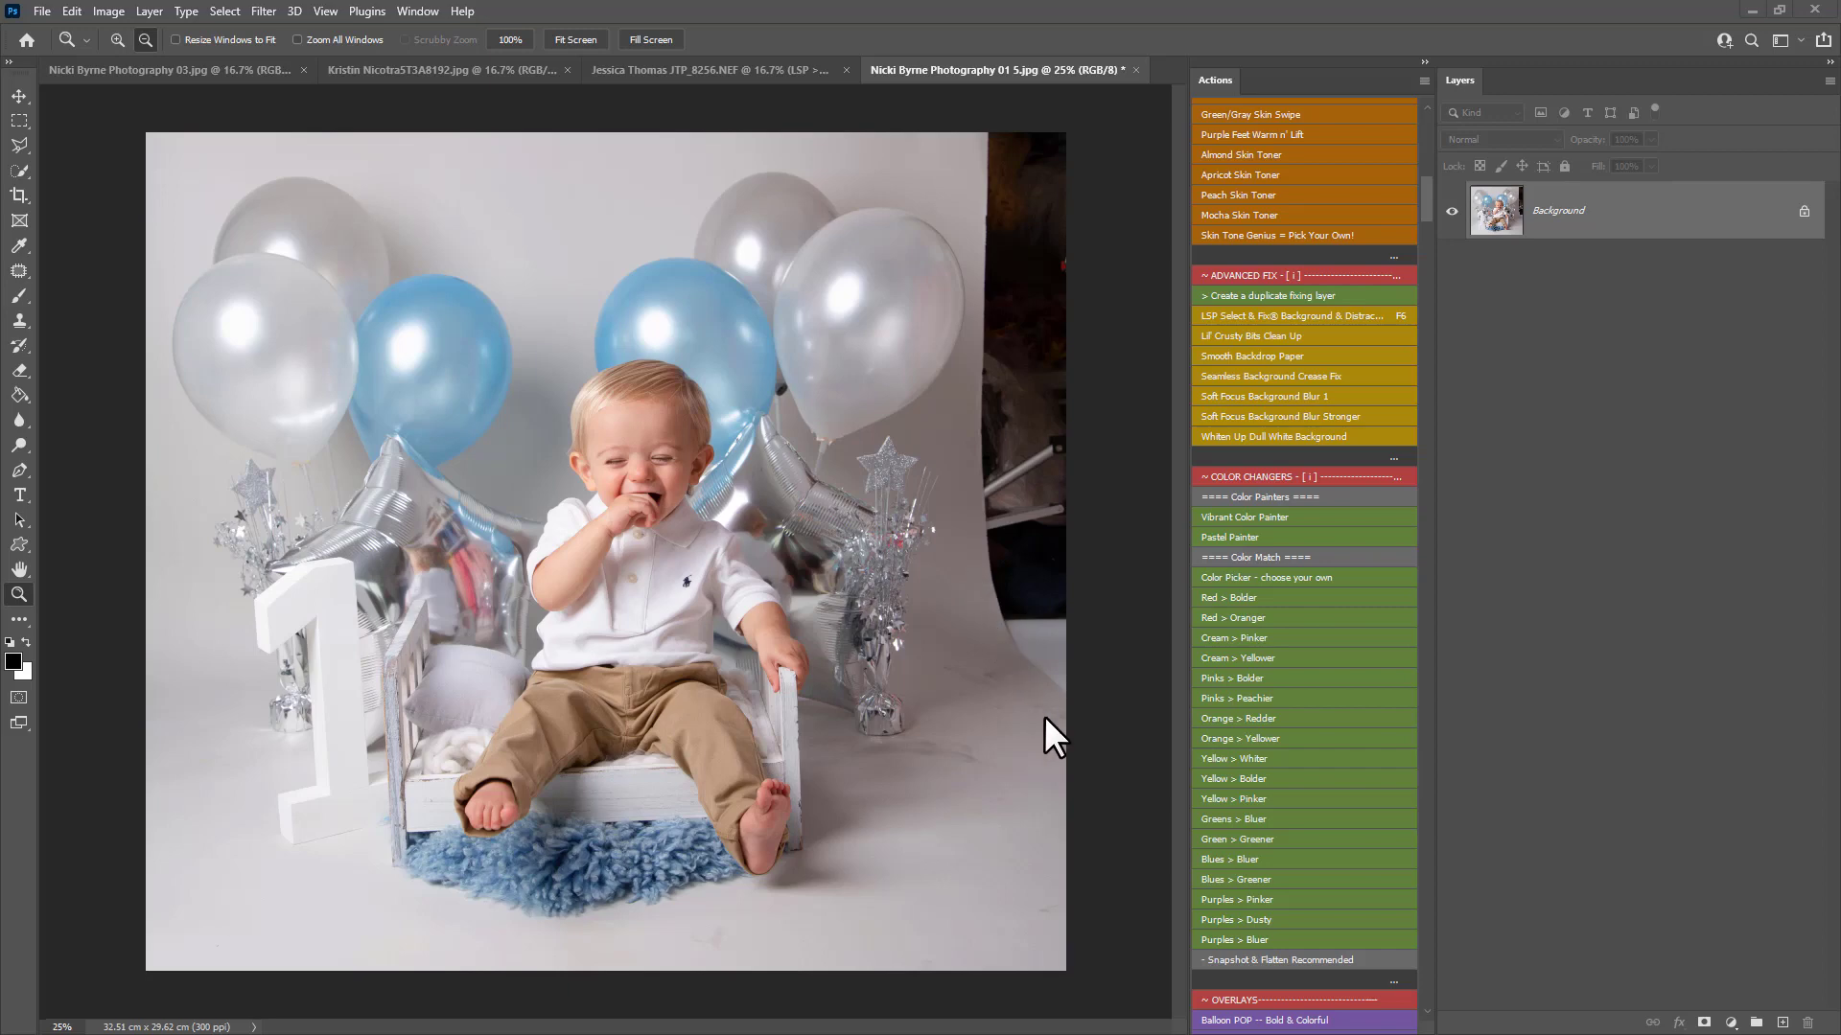
mouse_move(1304, 441)
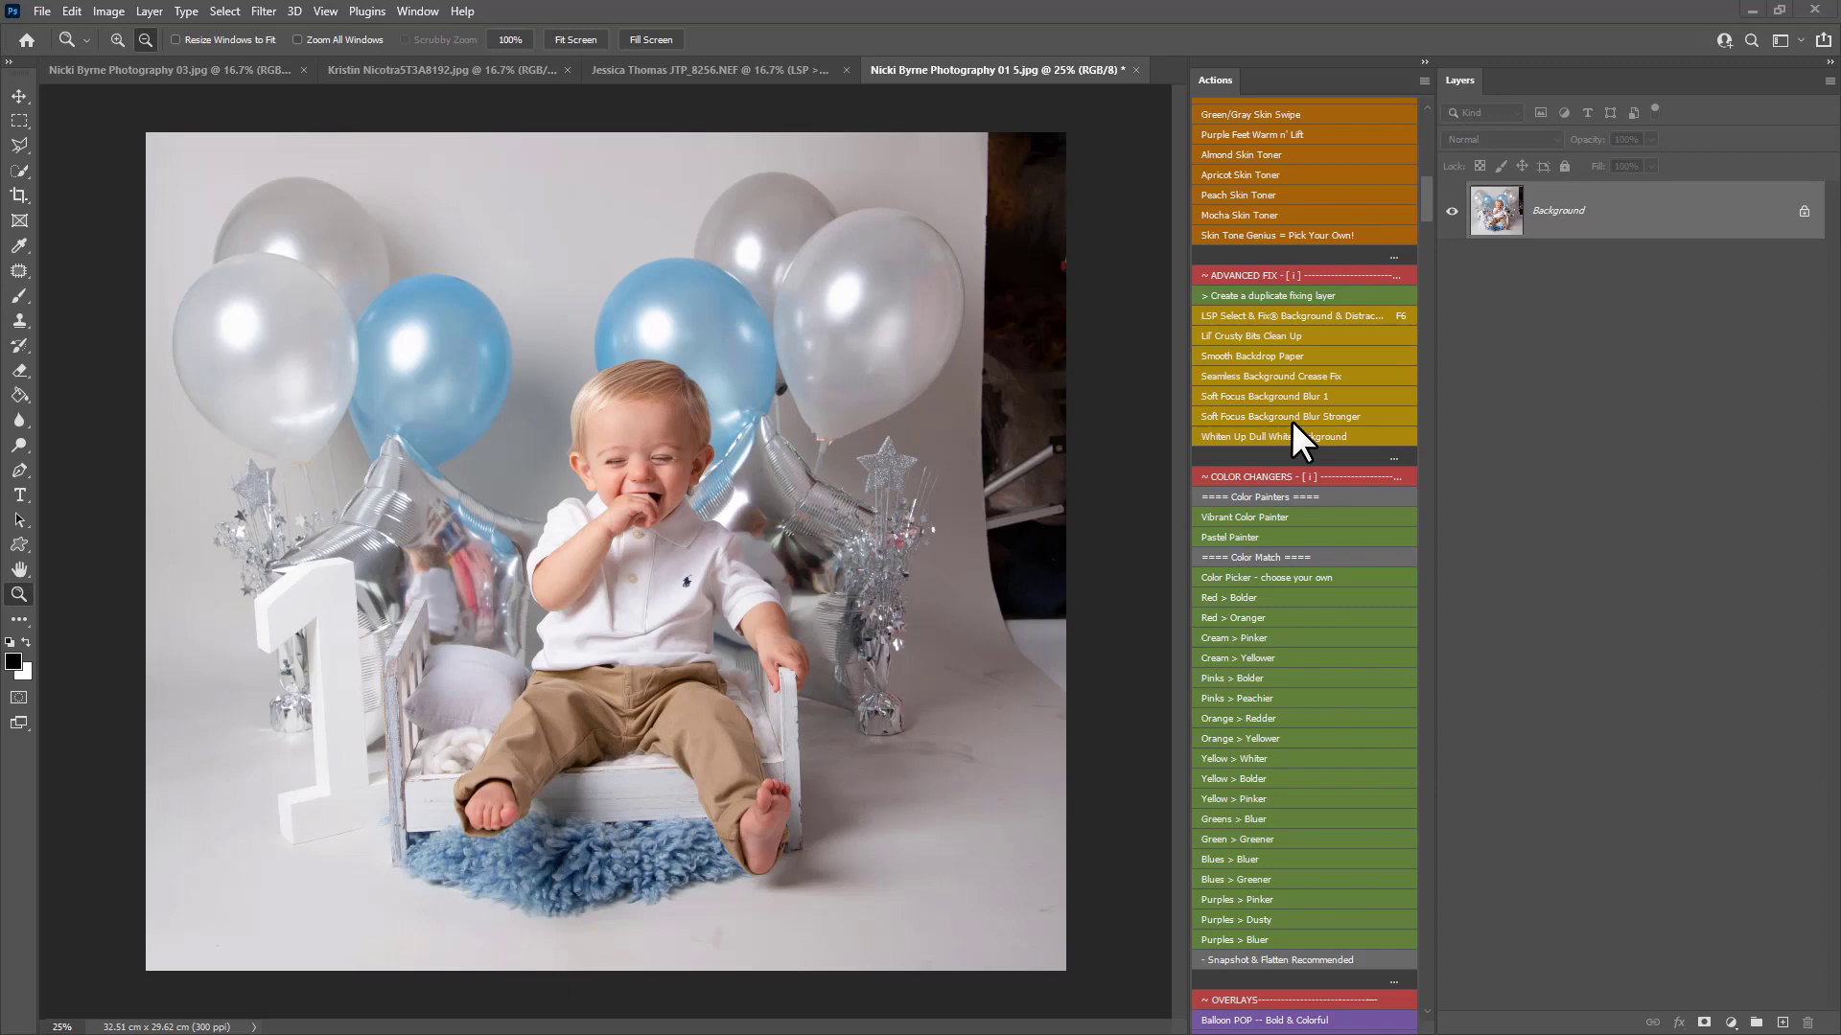
- Run the 'Create a duplicate fixing layer' action to add a retouching layer above the background
scroll(up, 3)
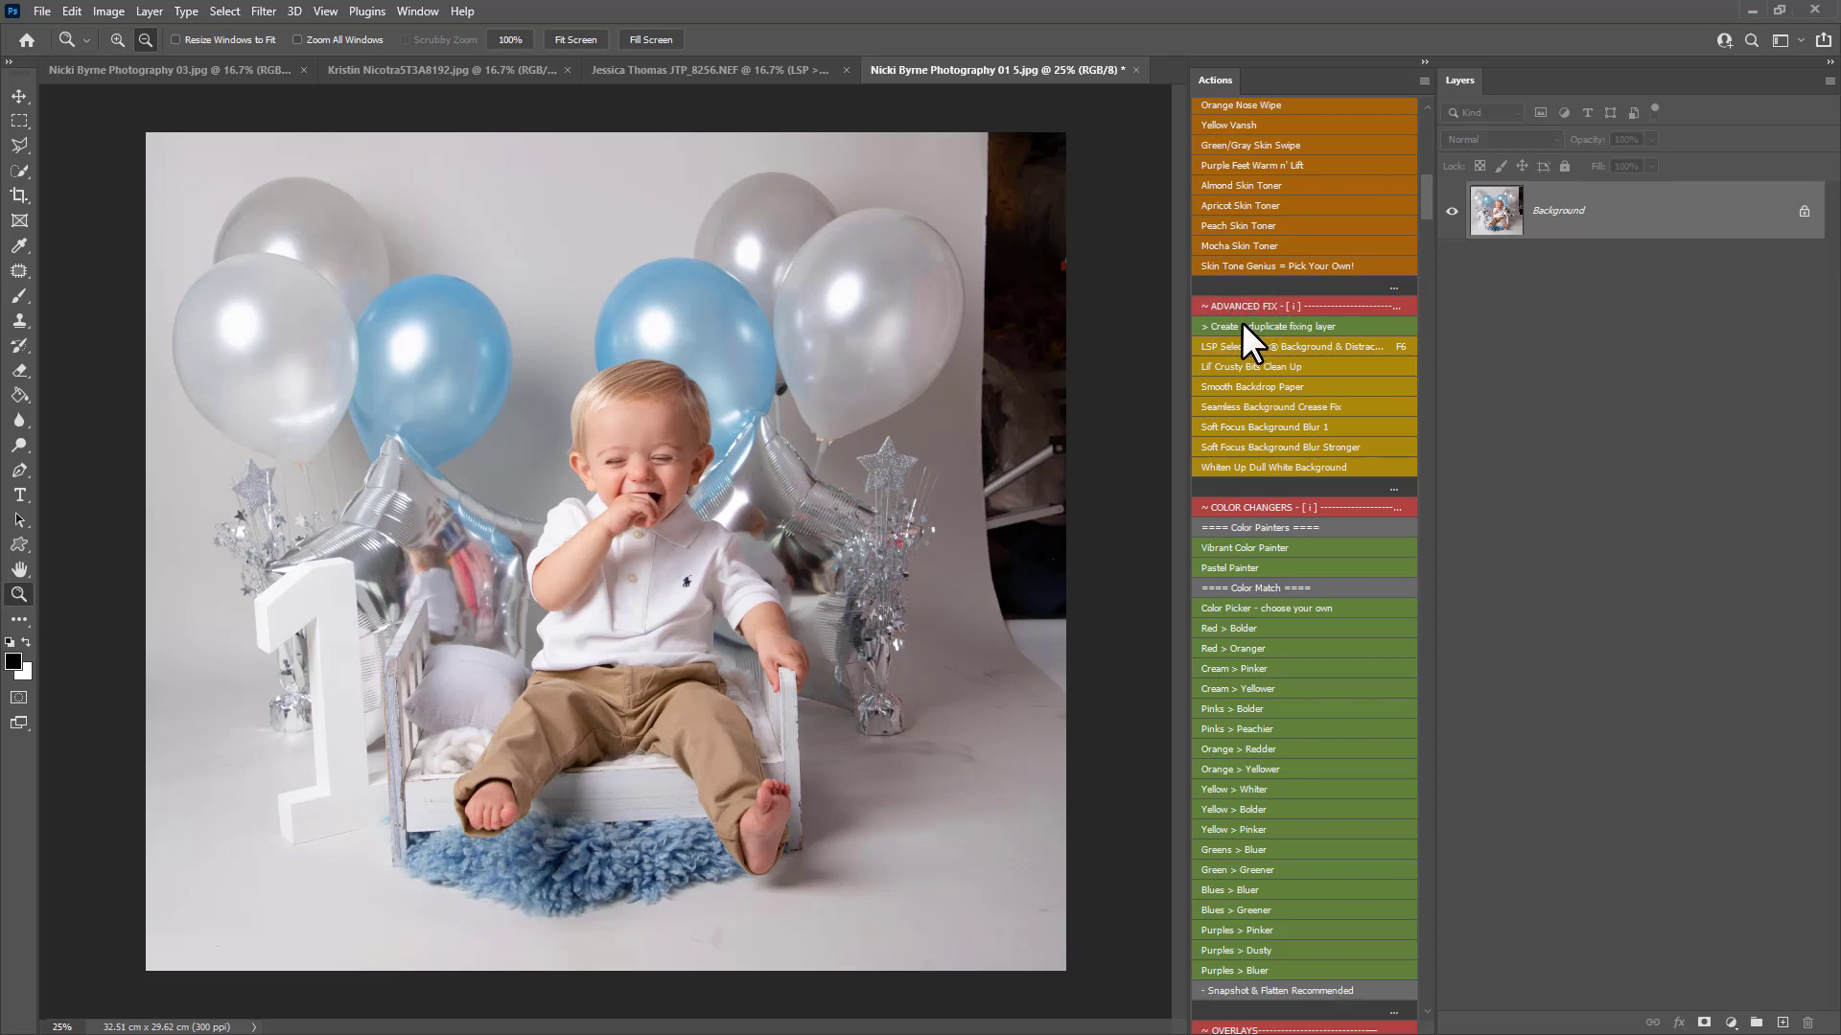
click(1269, 326)
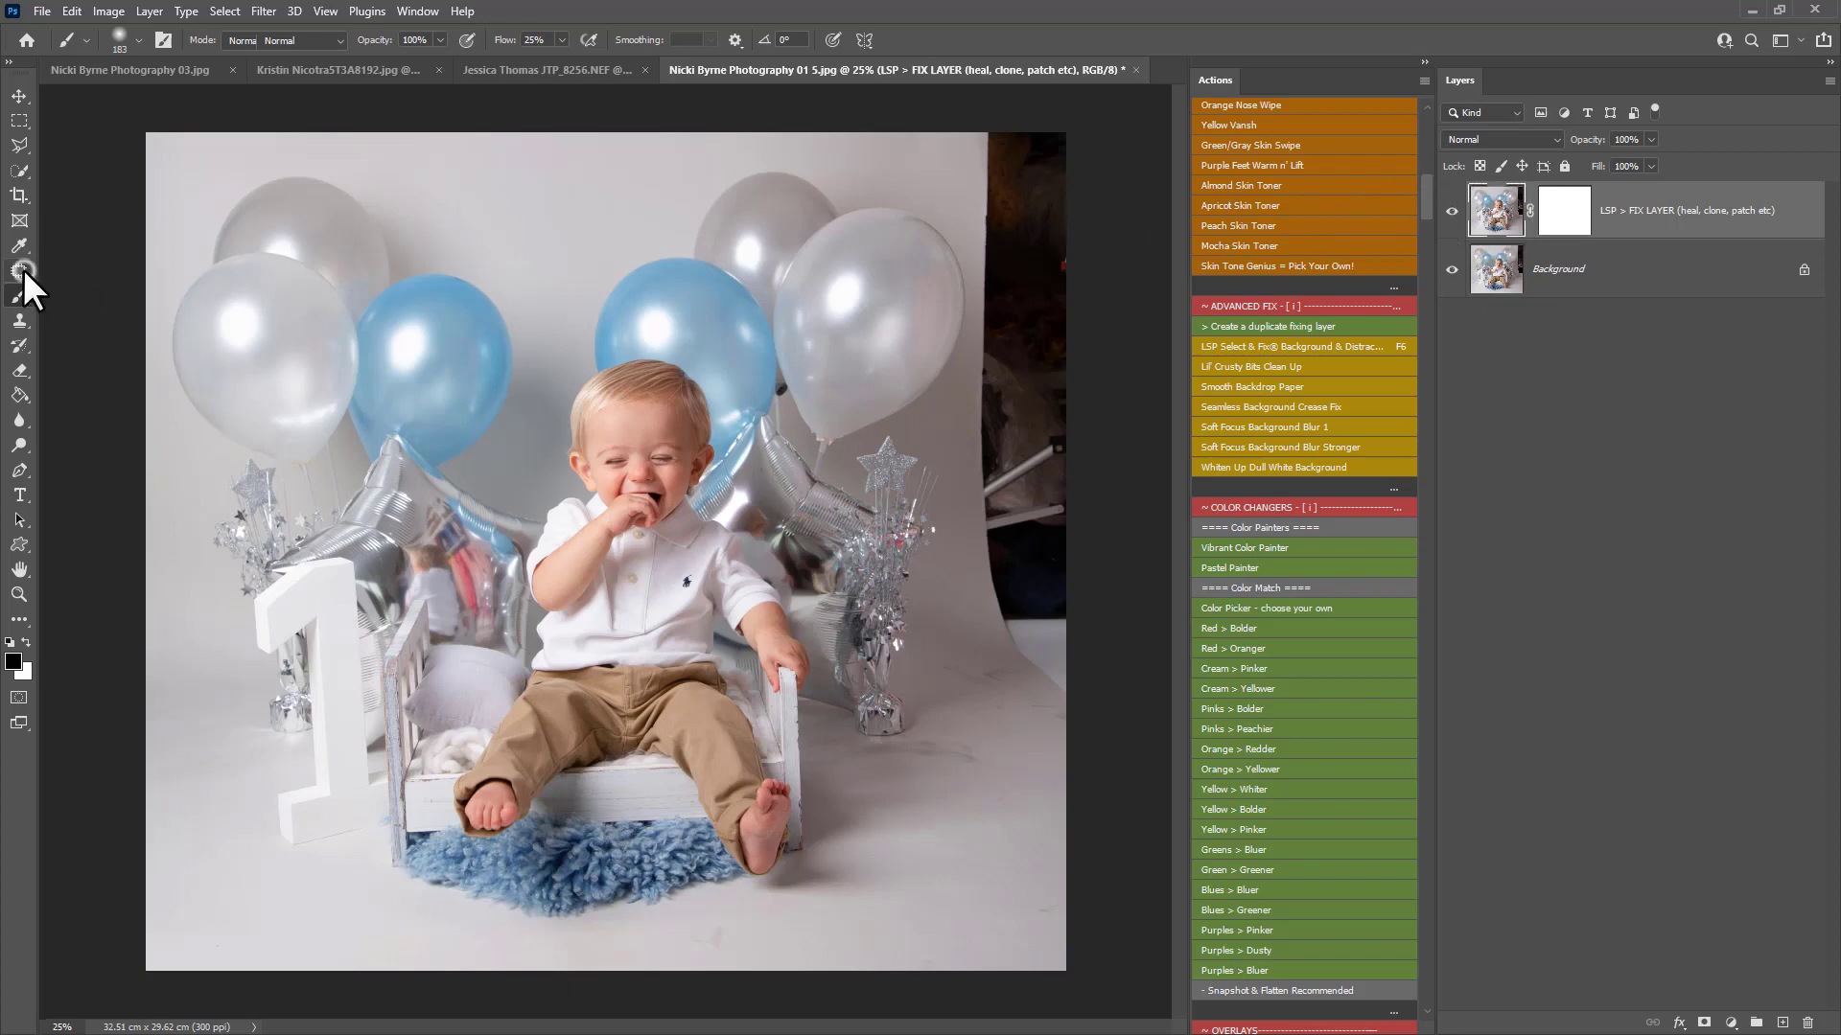
- Patch the dark top-right corner with clean backdrop and toggle the fixing layer to compare with the original
click(19, 270)
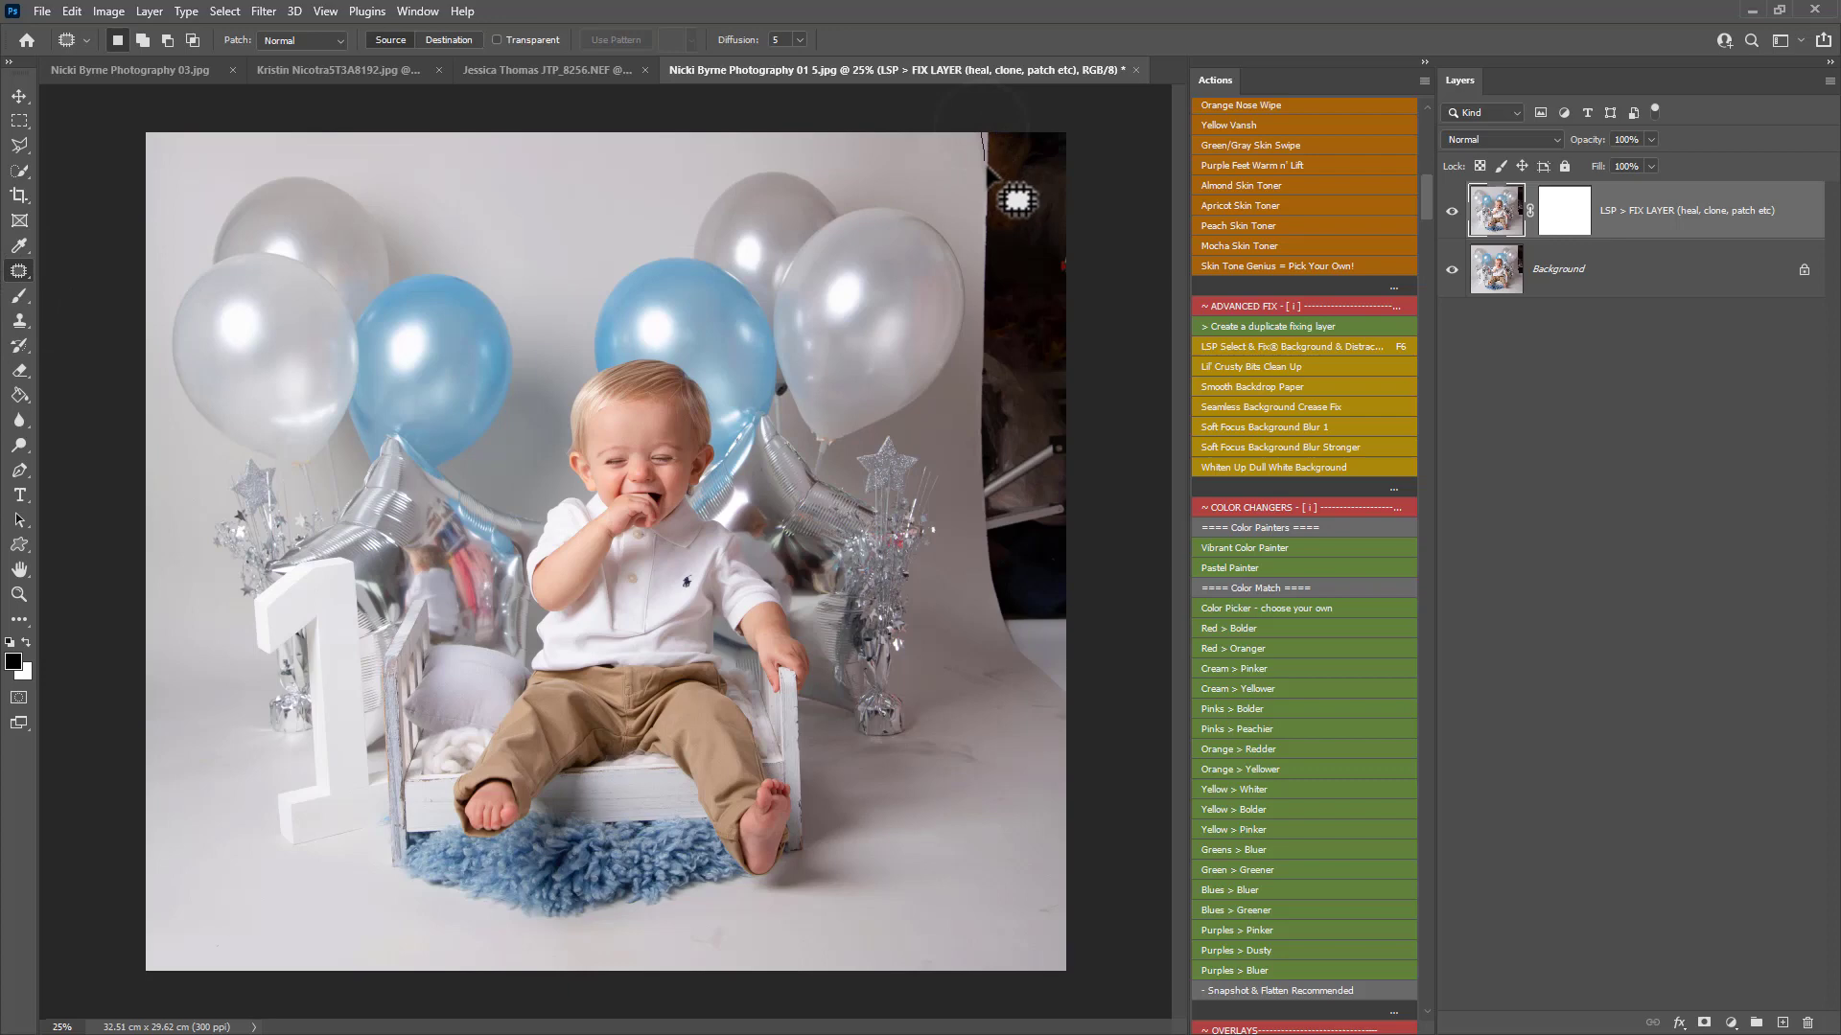
mouse_move(1007, 247)
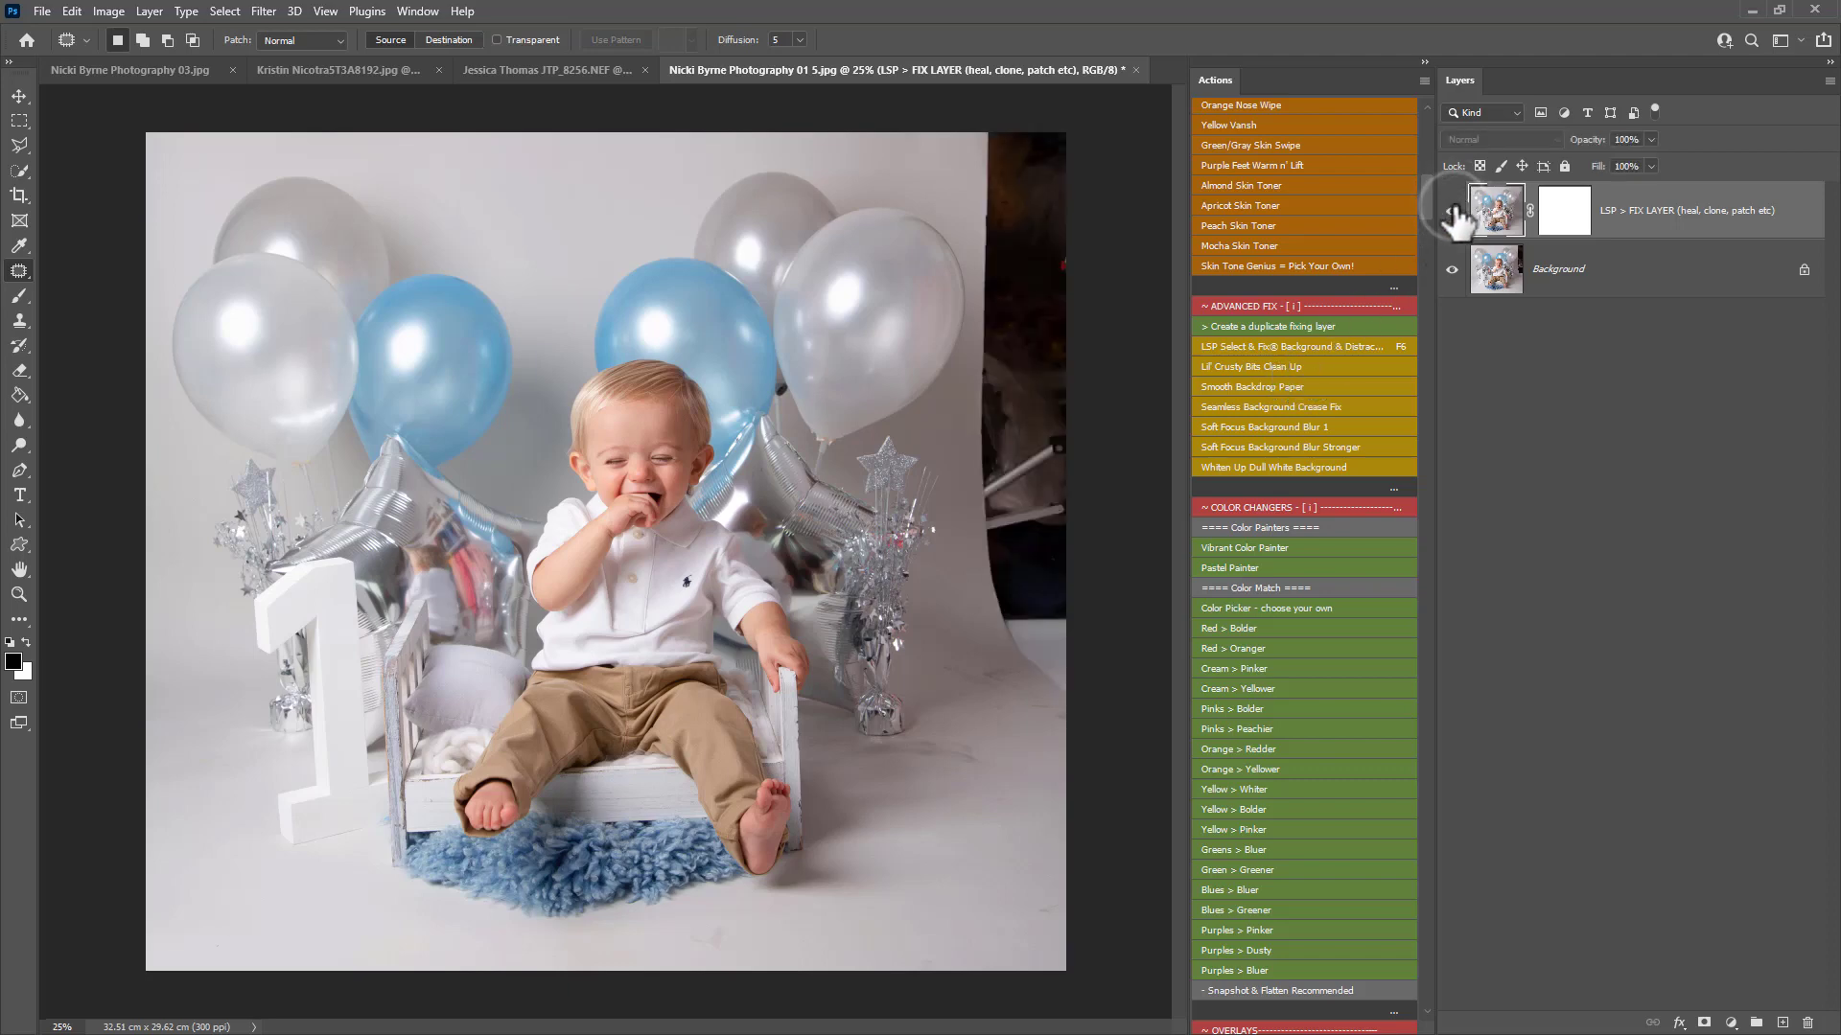
click(1451, 211)
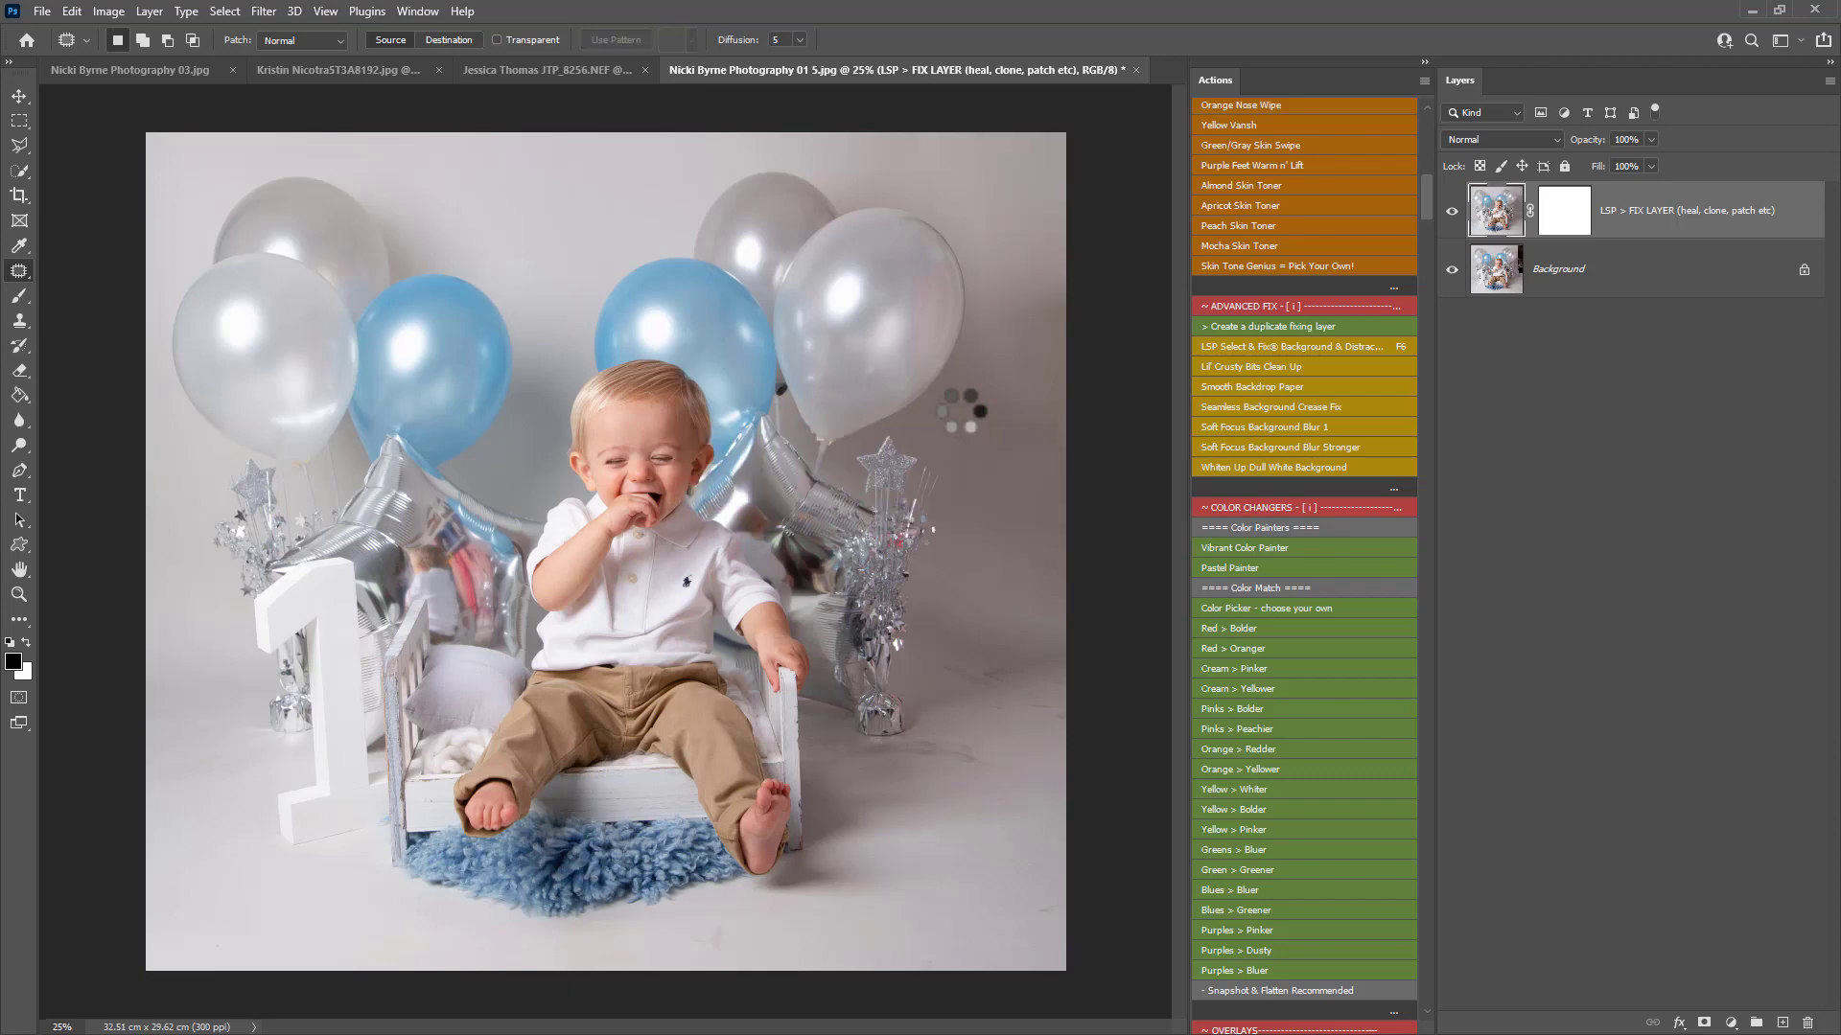
click(1451, 210)
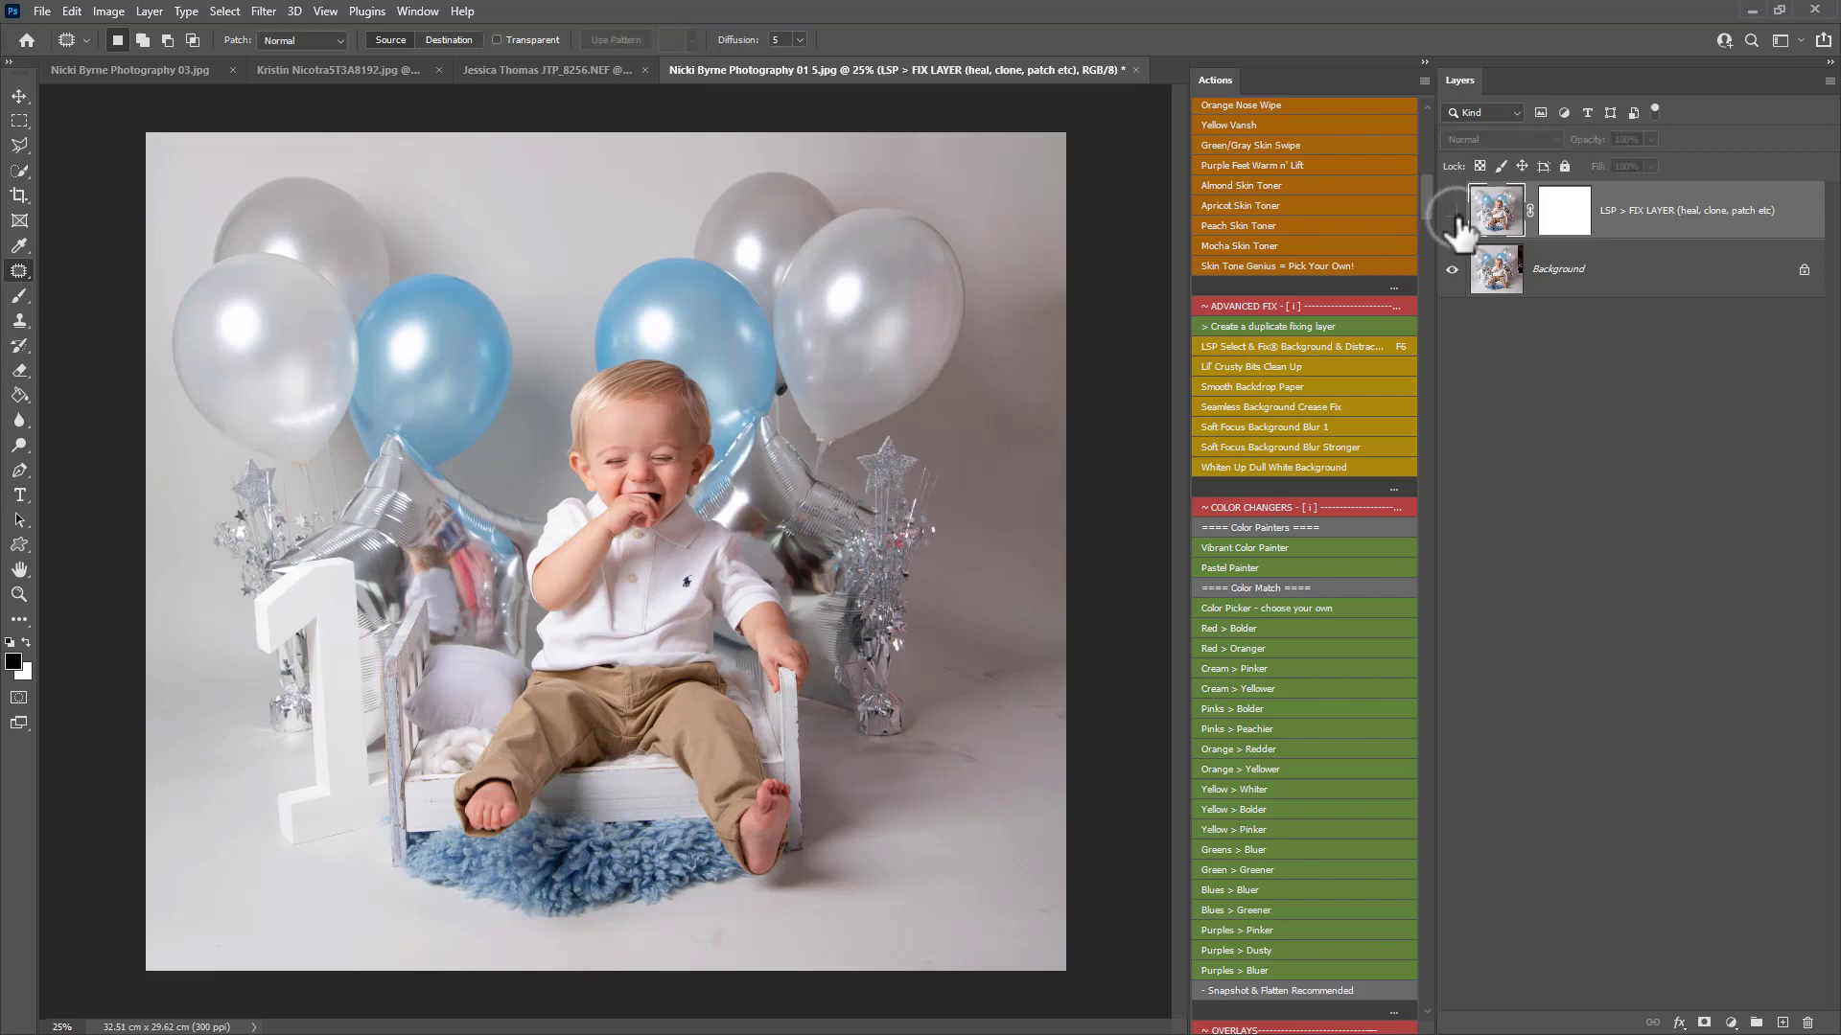
click(1451, 211)
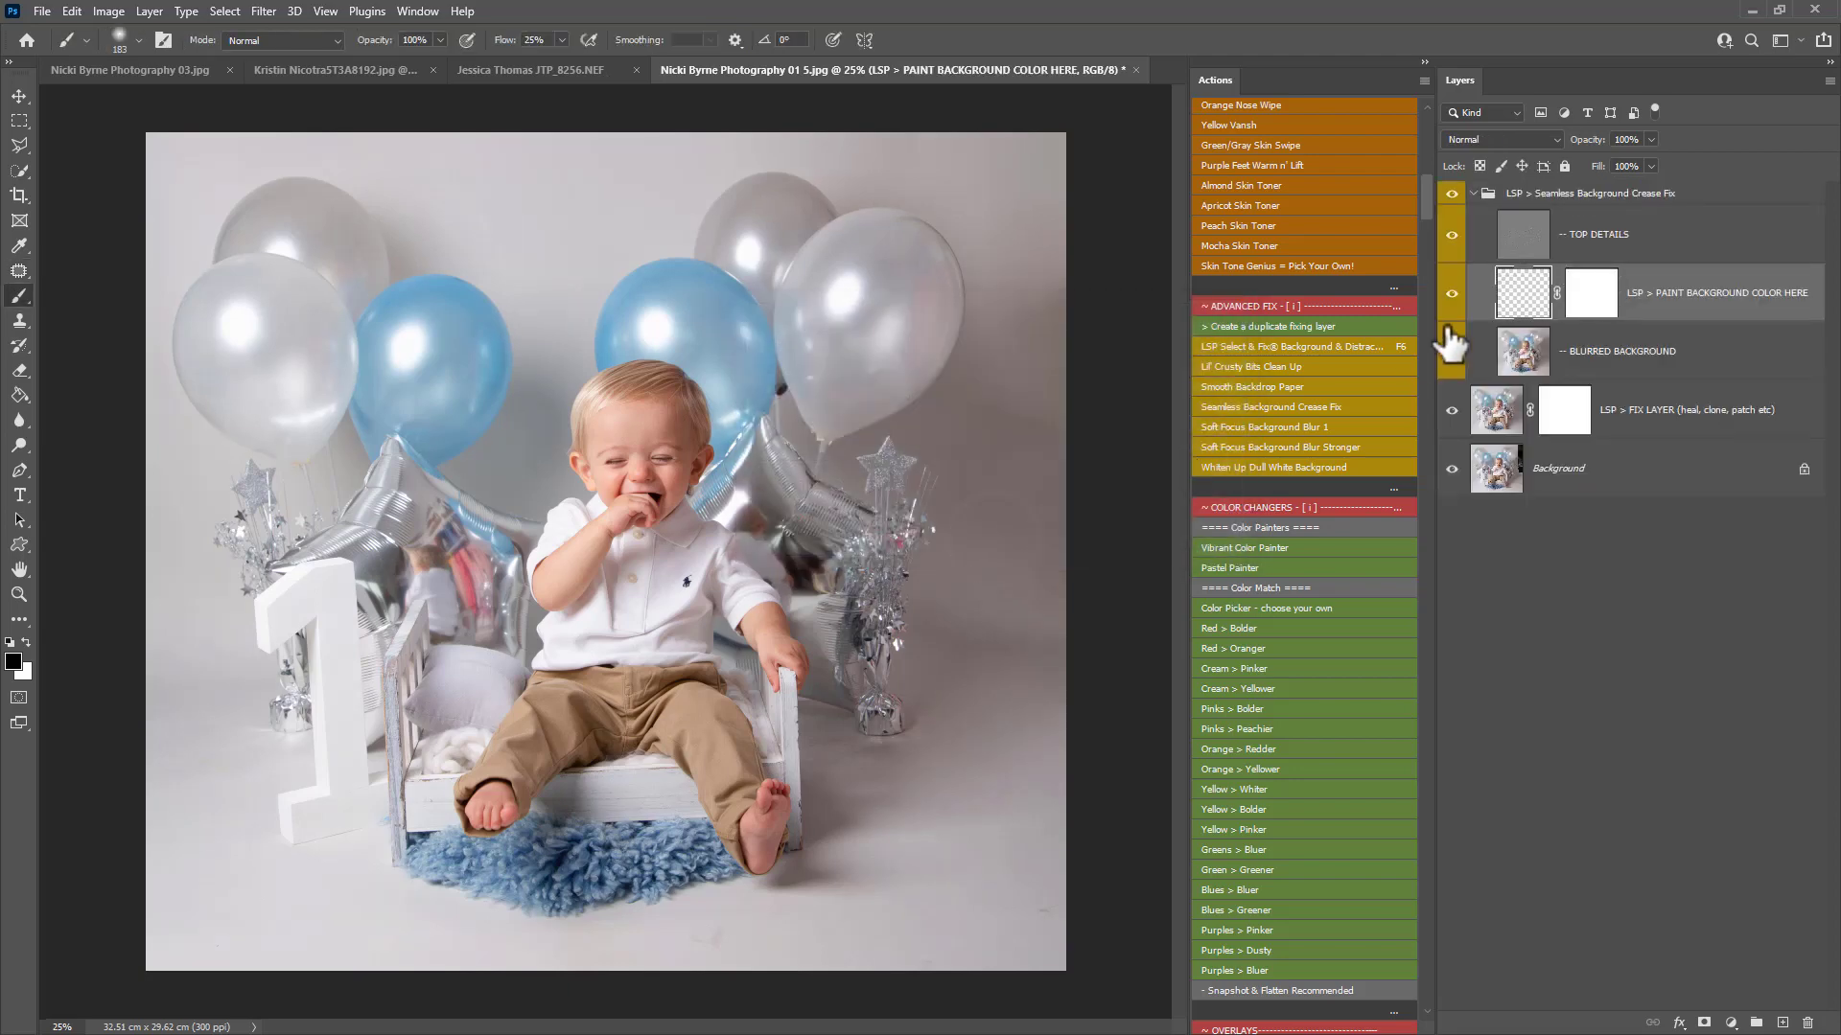
- Paint backdrop grey with a soft low-flow brush along the right side on the PAINT BACKGROUND COLOR HERE layer
click(1452, 349)
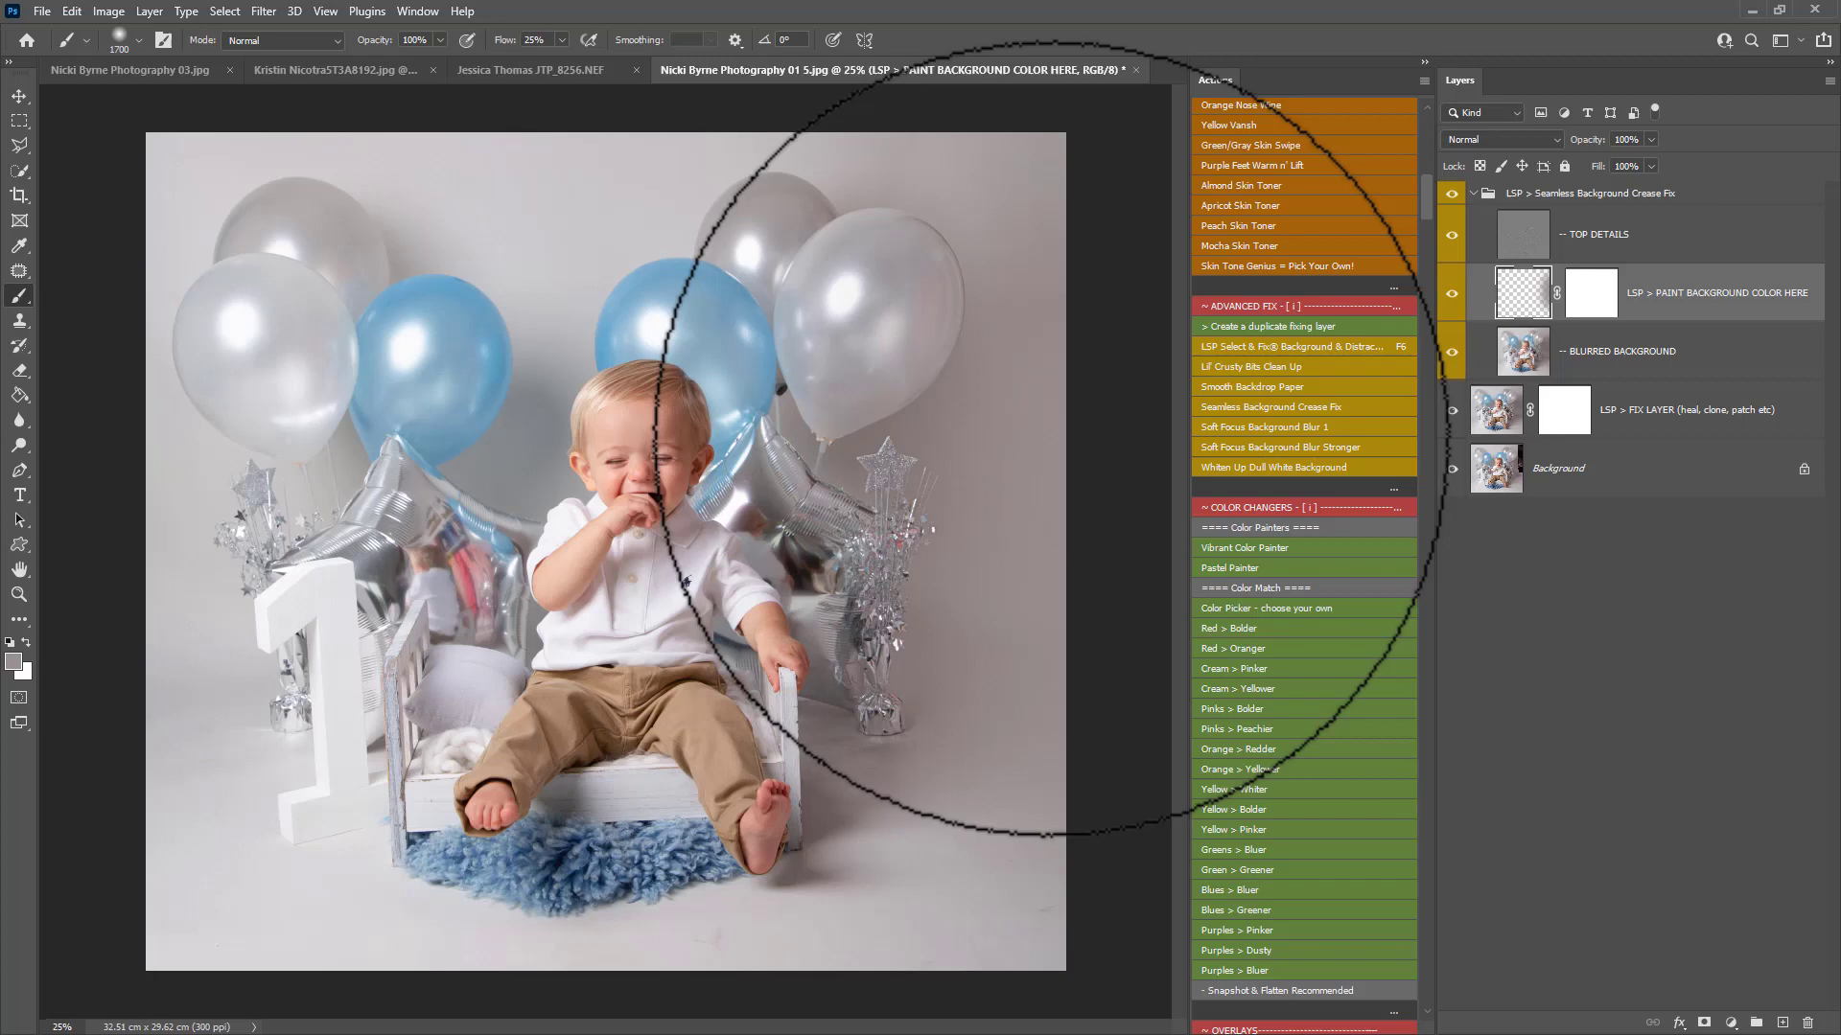
mouse_move(957, 888)
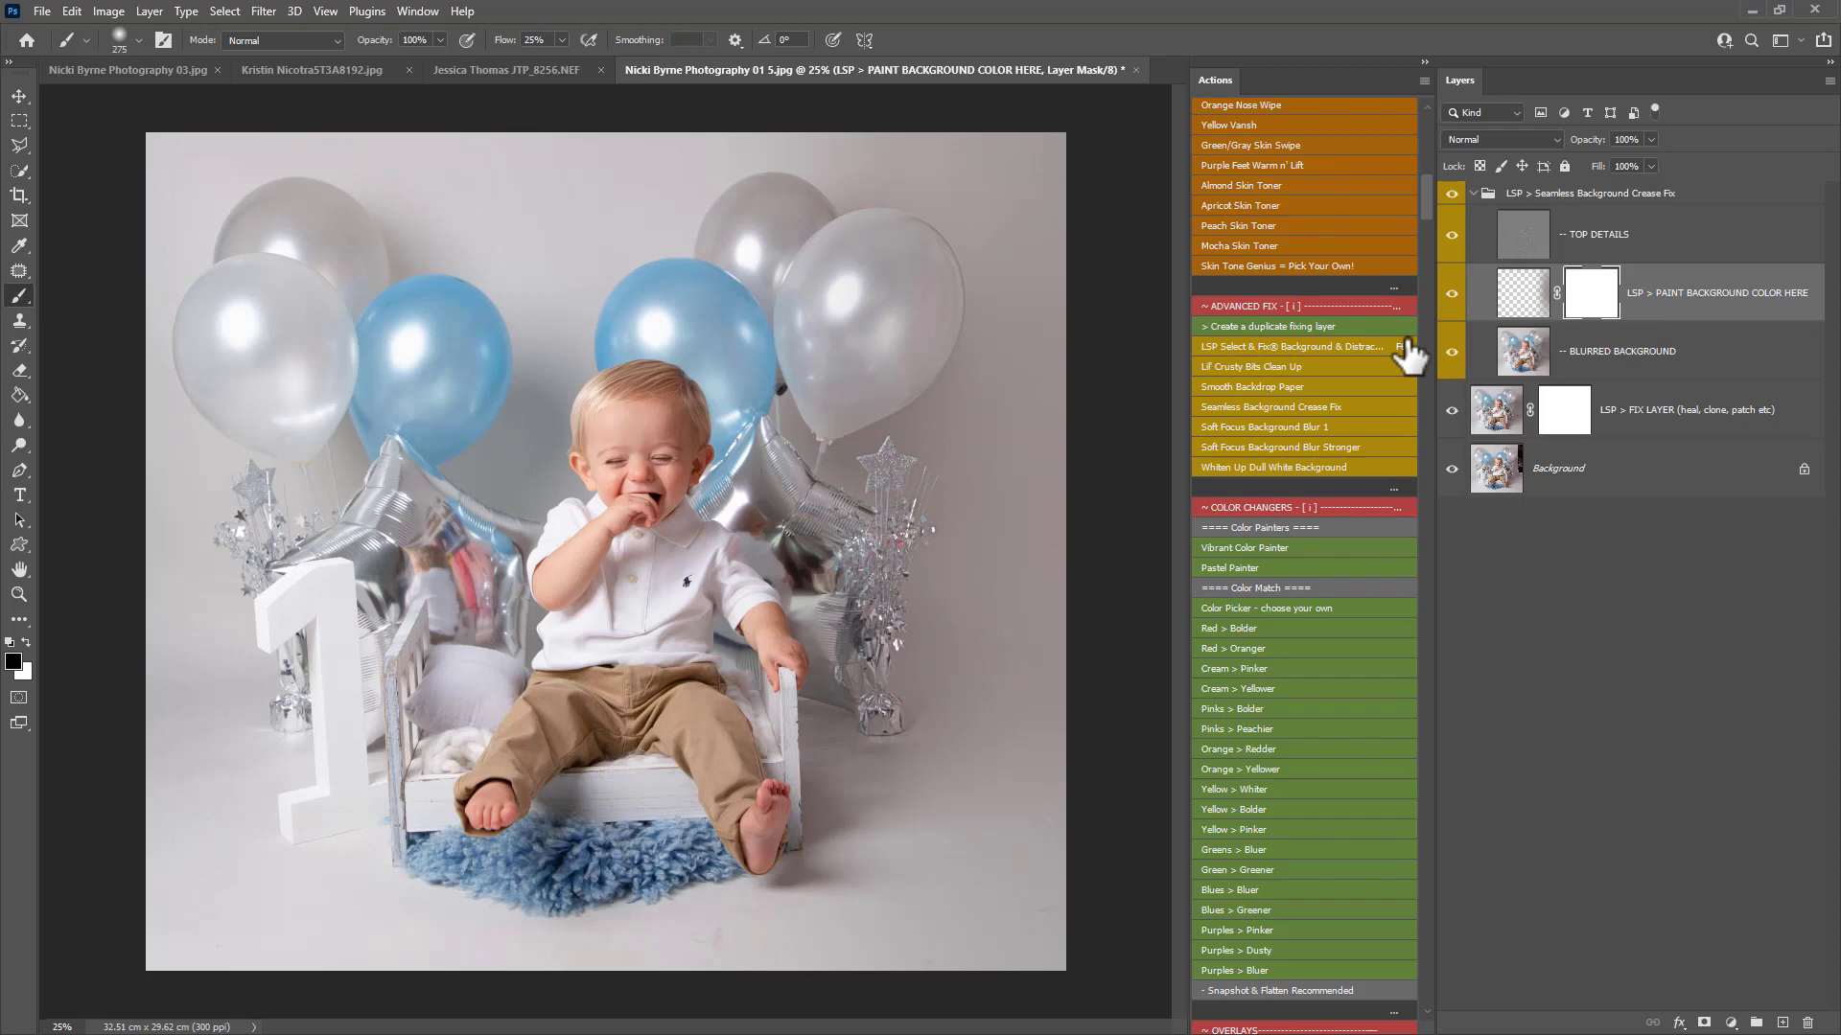
mouse_move(902, 249)
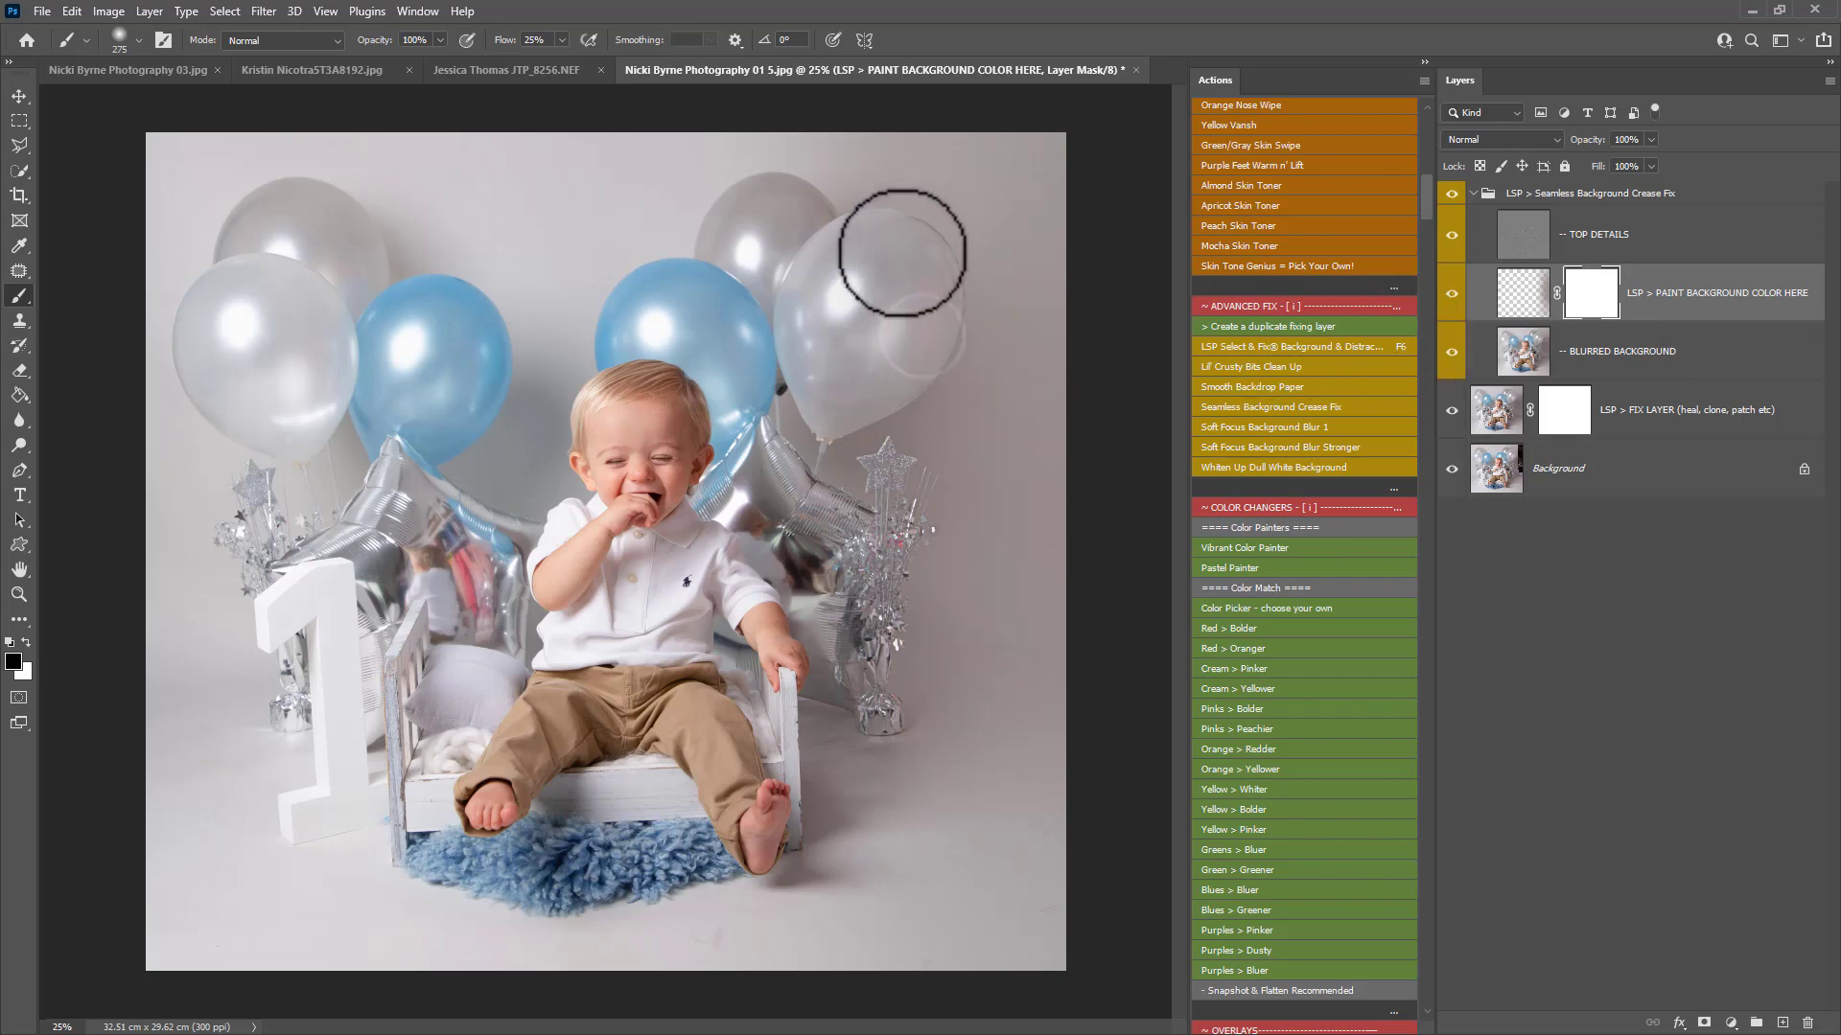
mouse_move(886, 541)
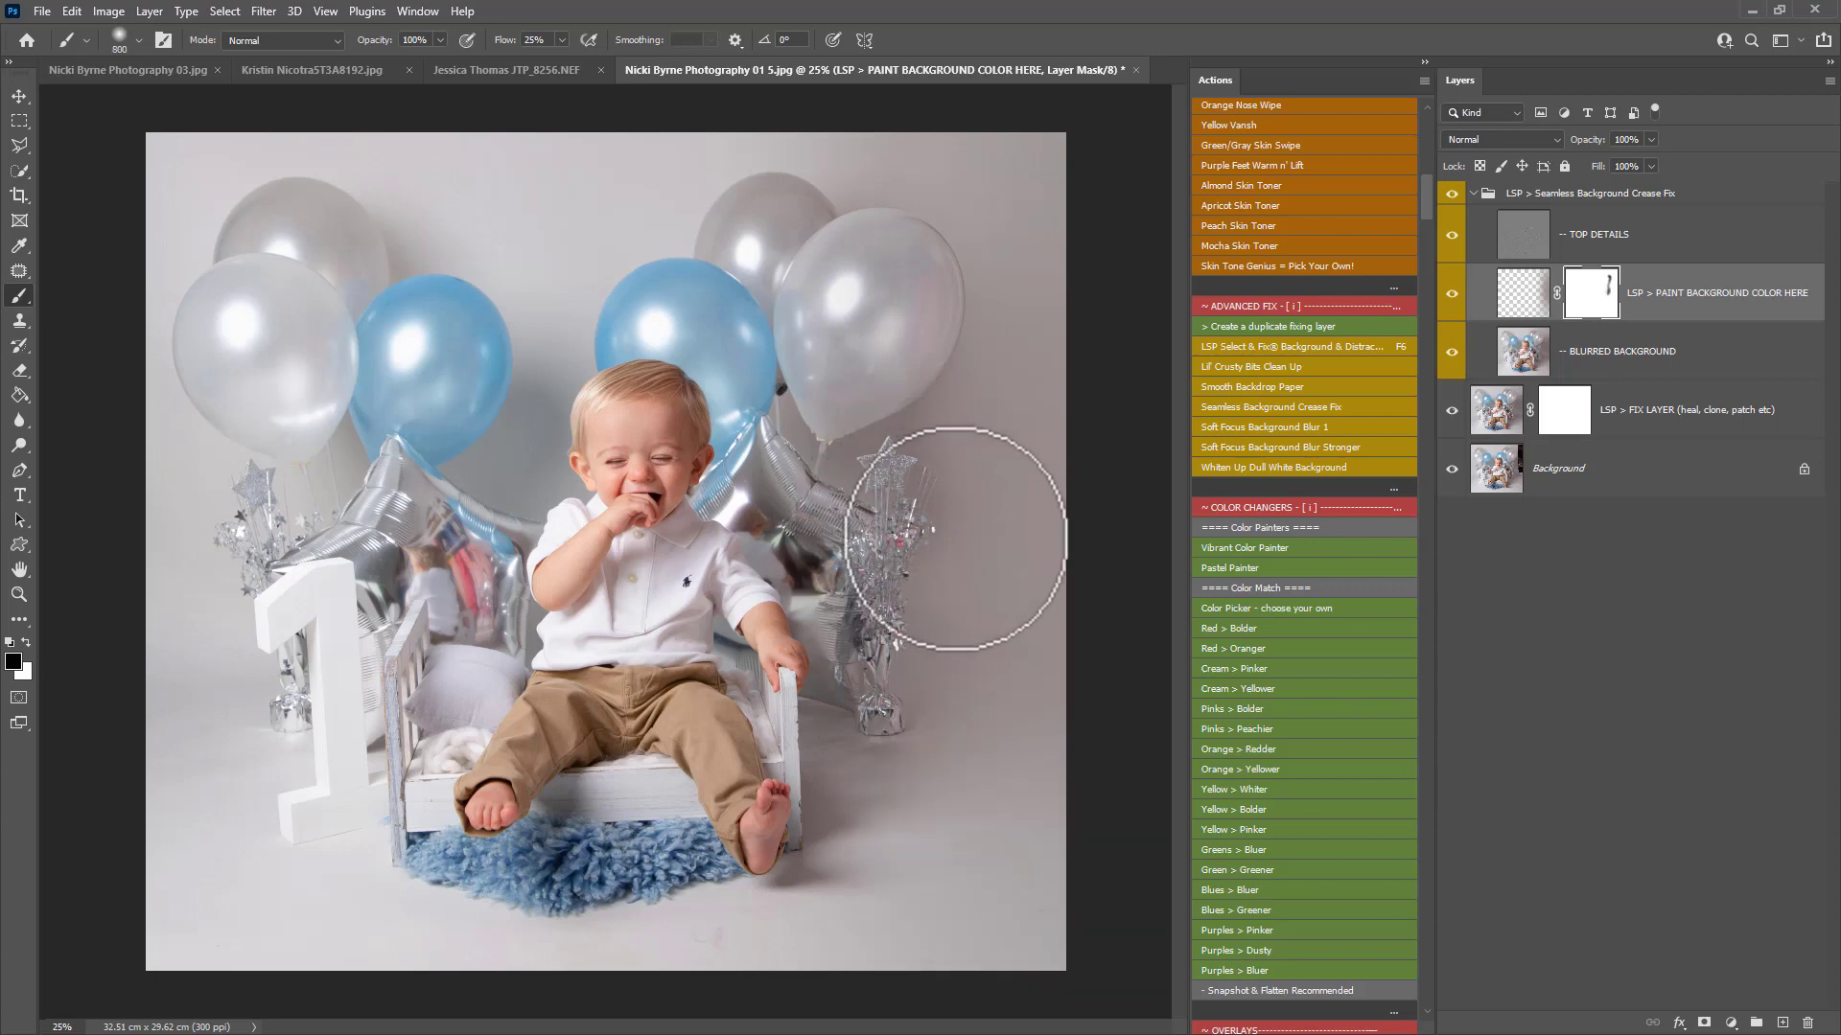
mouse_move(863, 575)
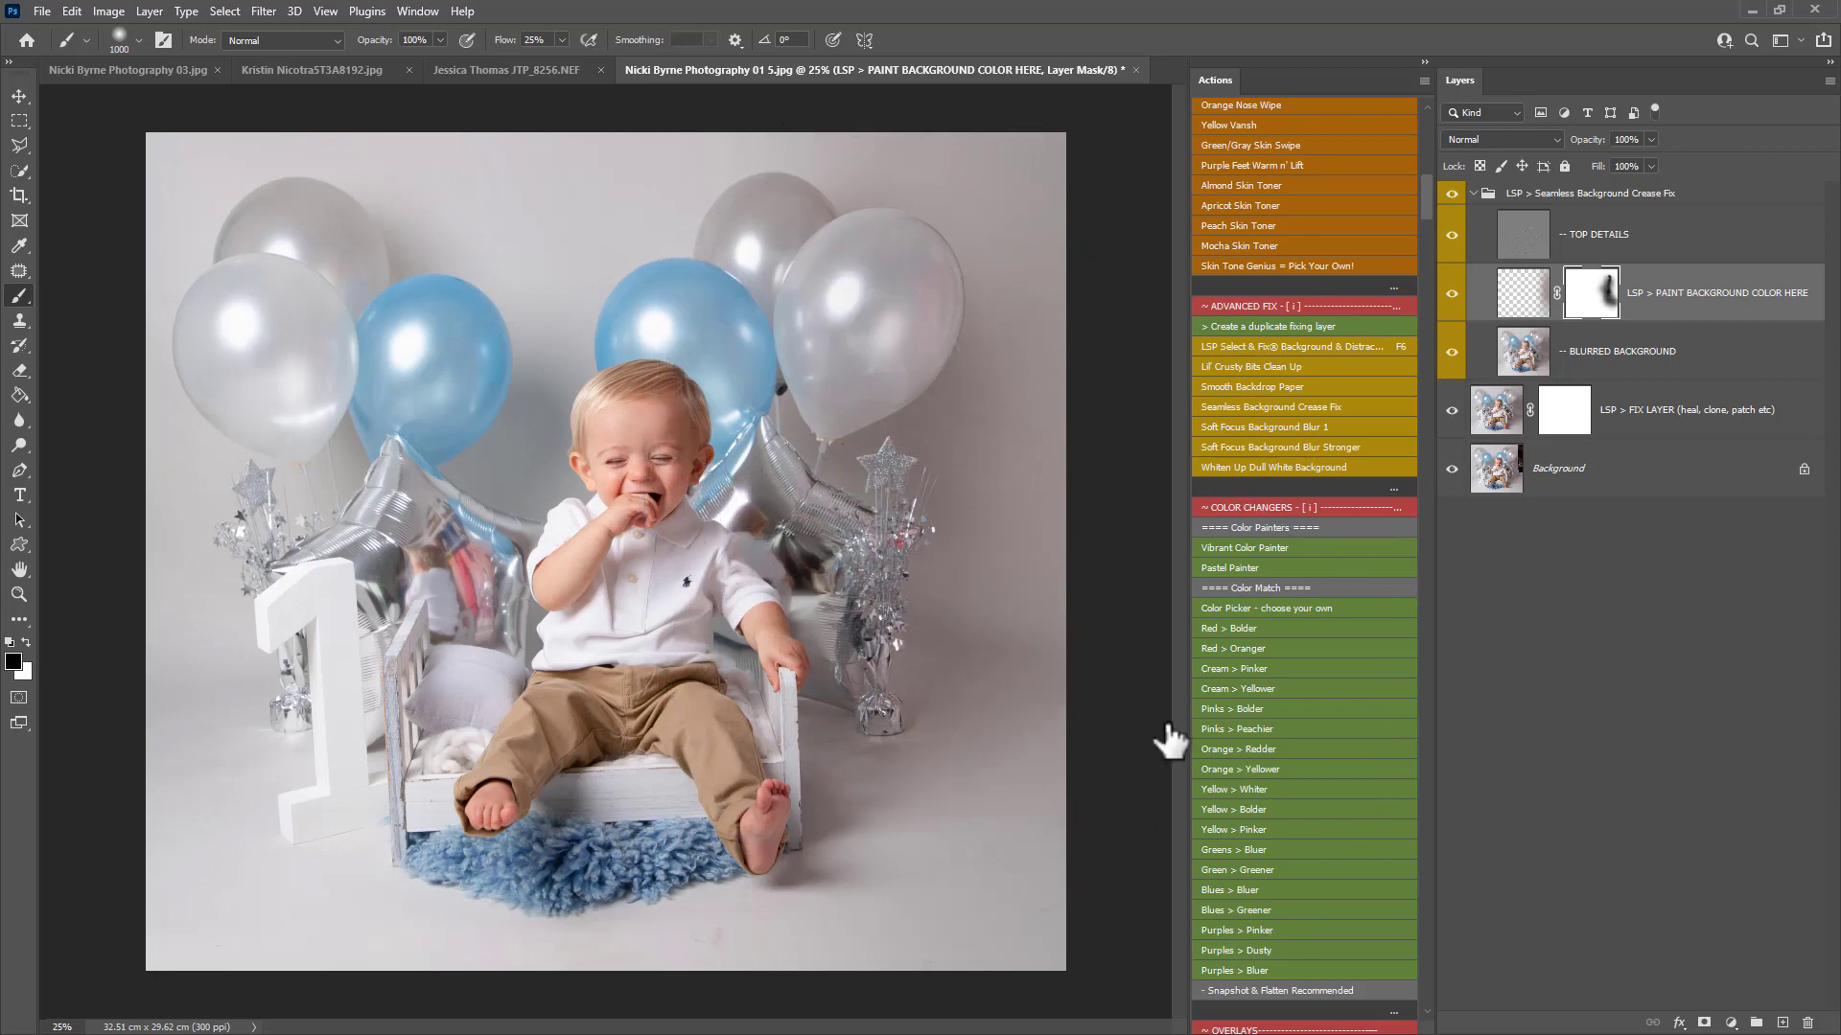
- Collapse the crease-fix group and toggle the FIX LAYER visibility to check it against the photo
click(1473, 192)
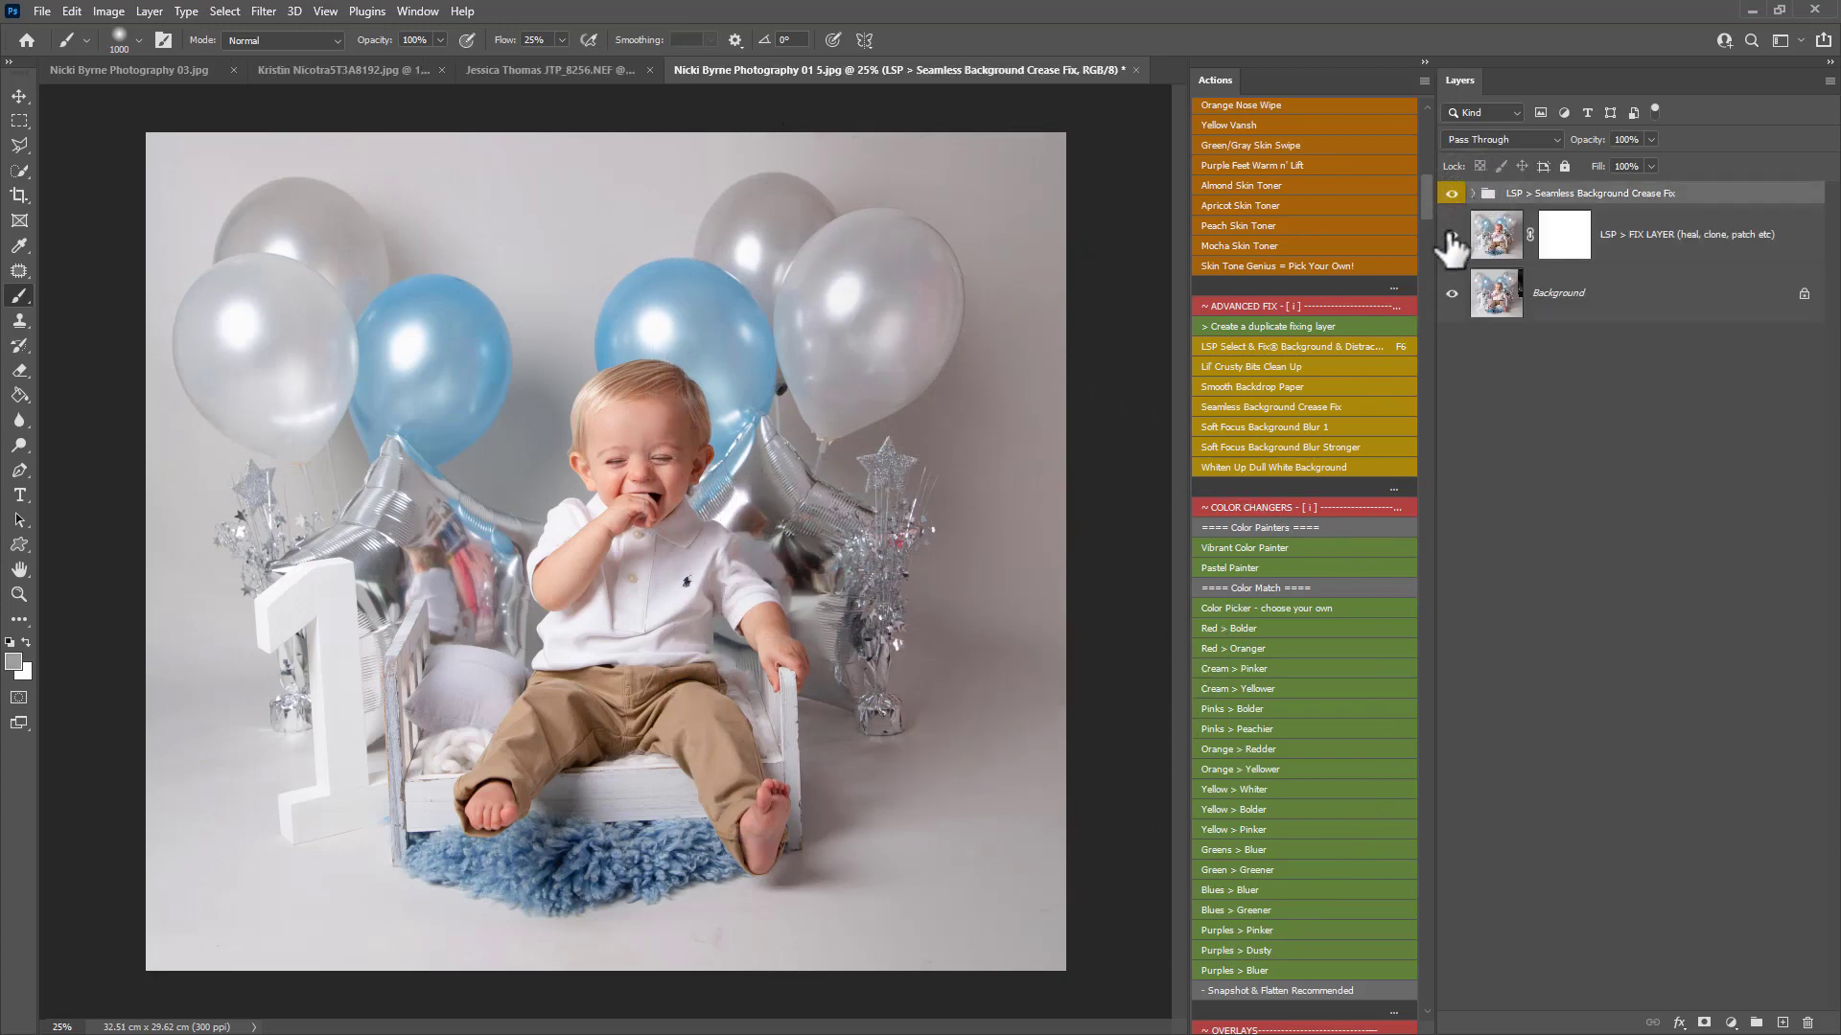
click(1452, 233)
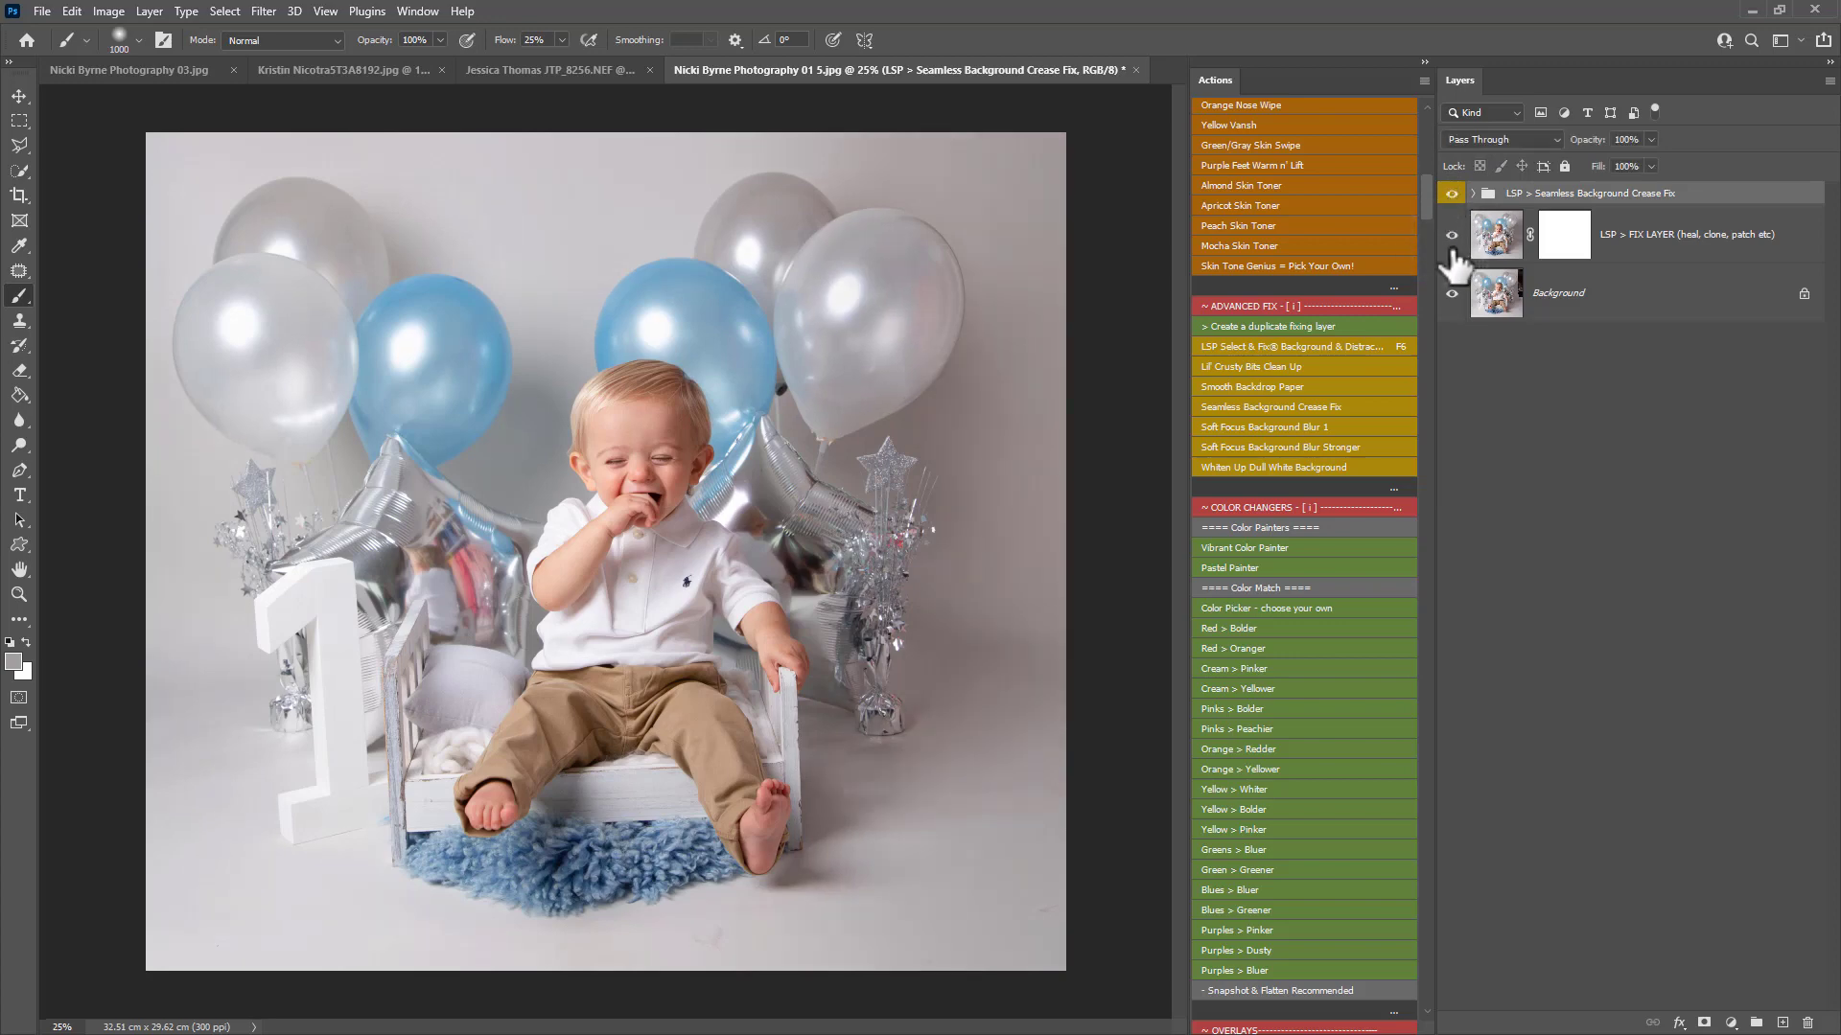
mouse_move(1452, 259)
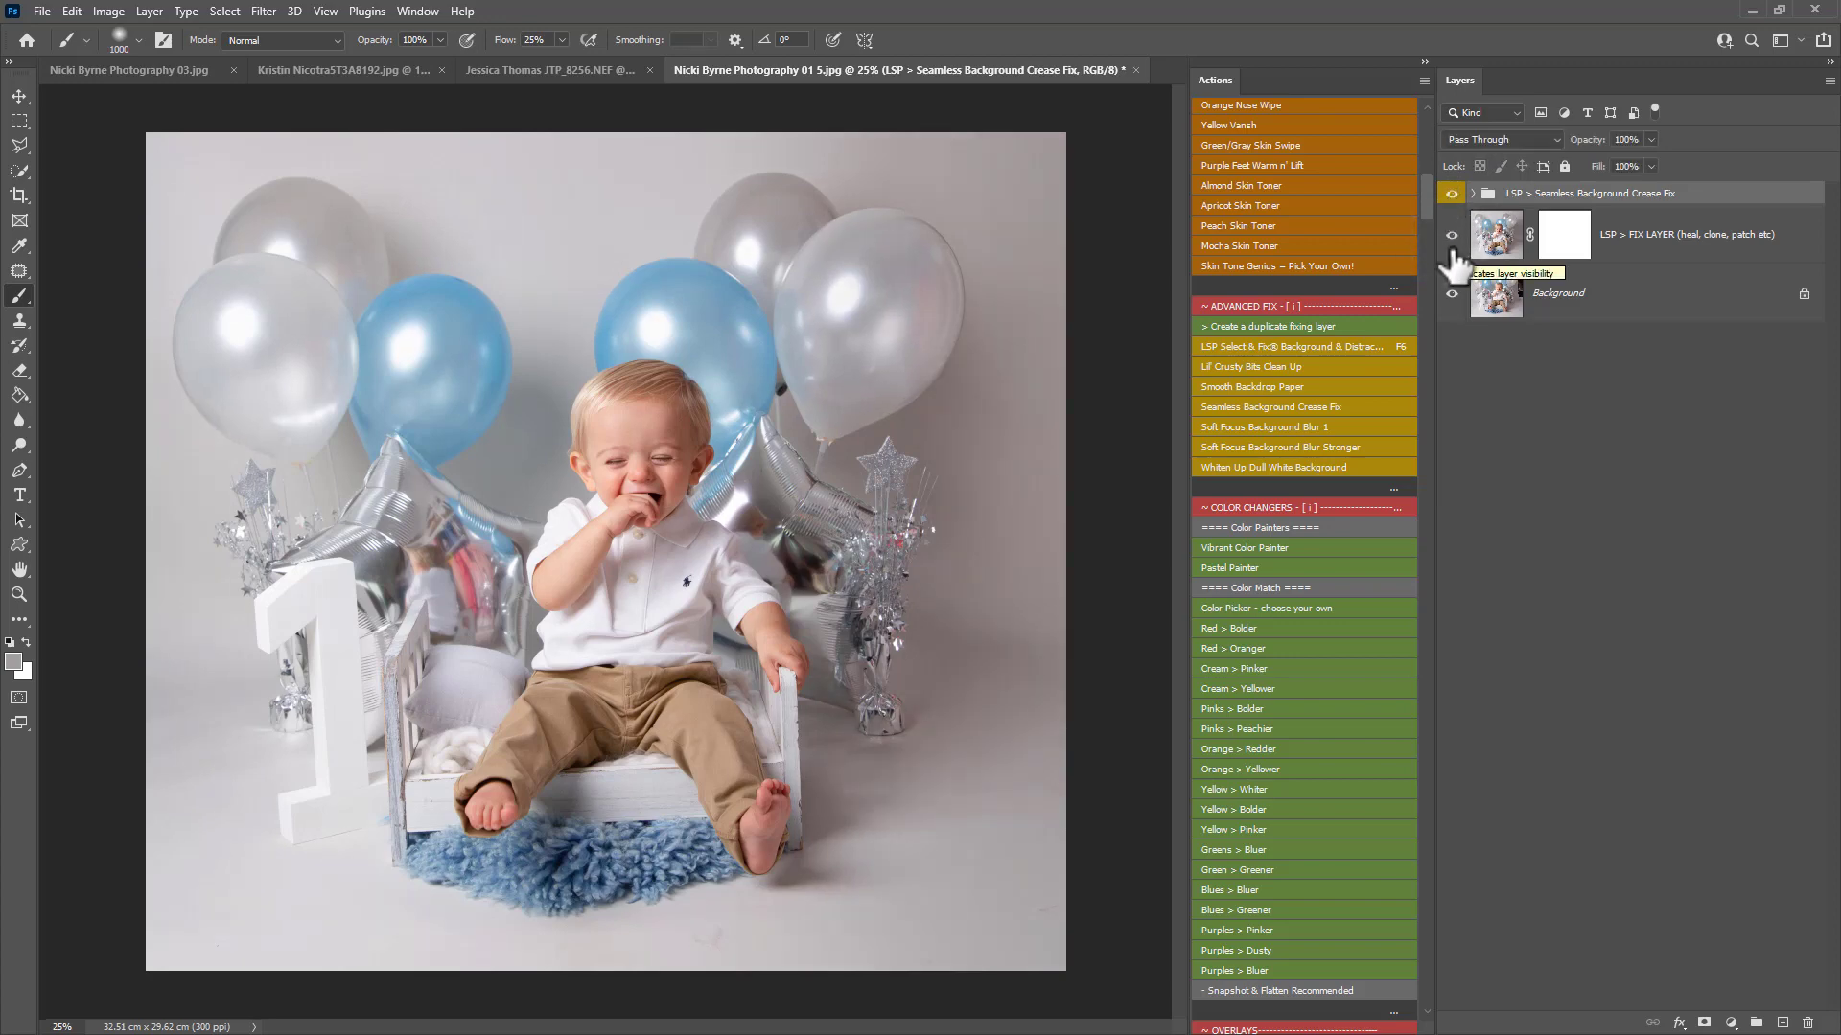
click(1451, 234)
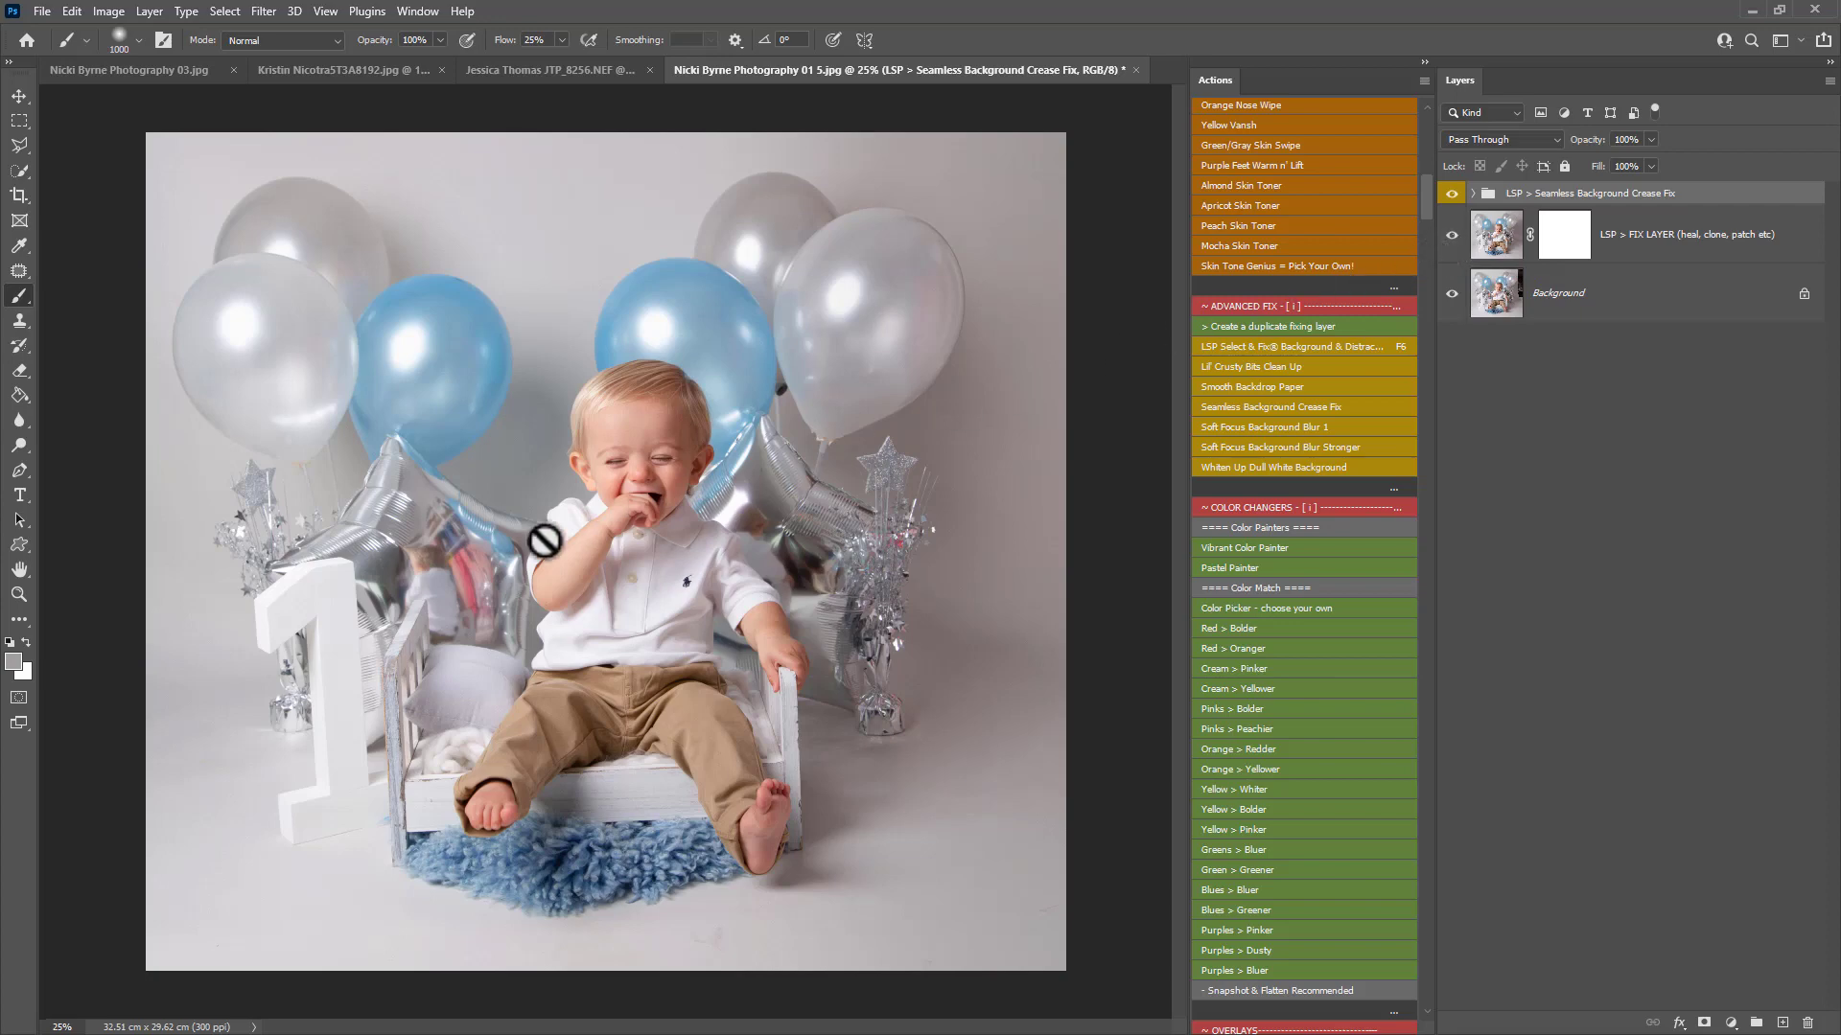
mouse_move(465, 568)
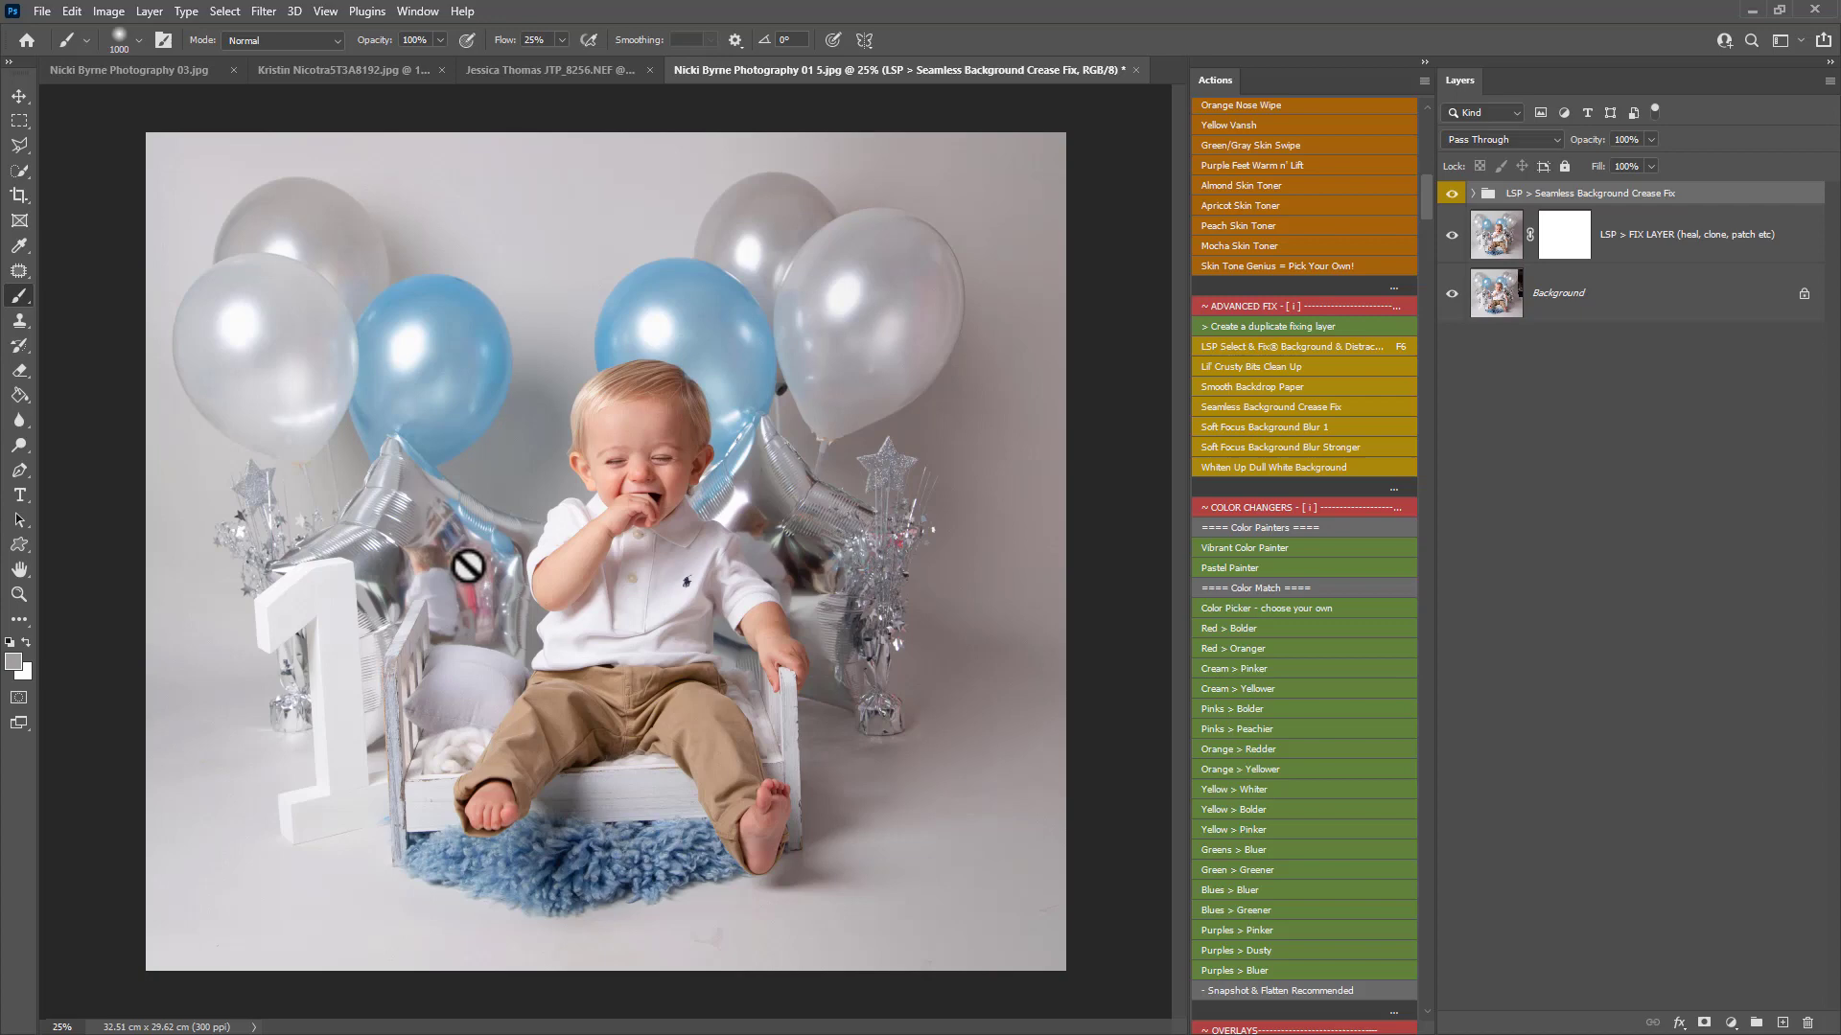
mouse_move(725, 556)
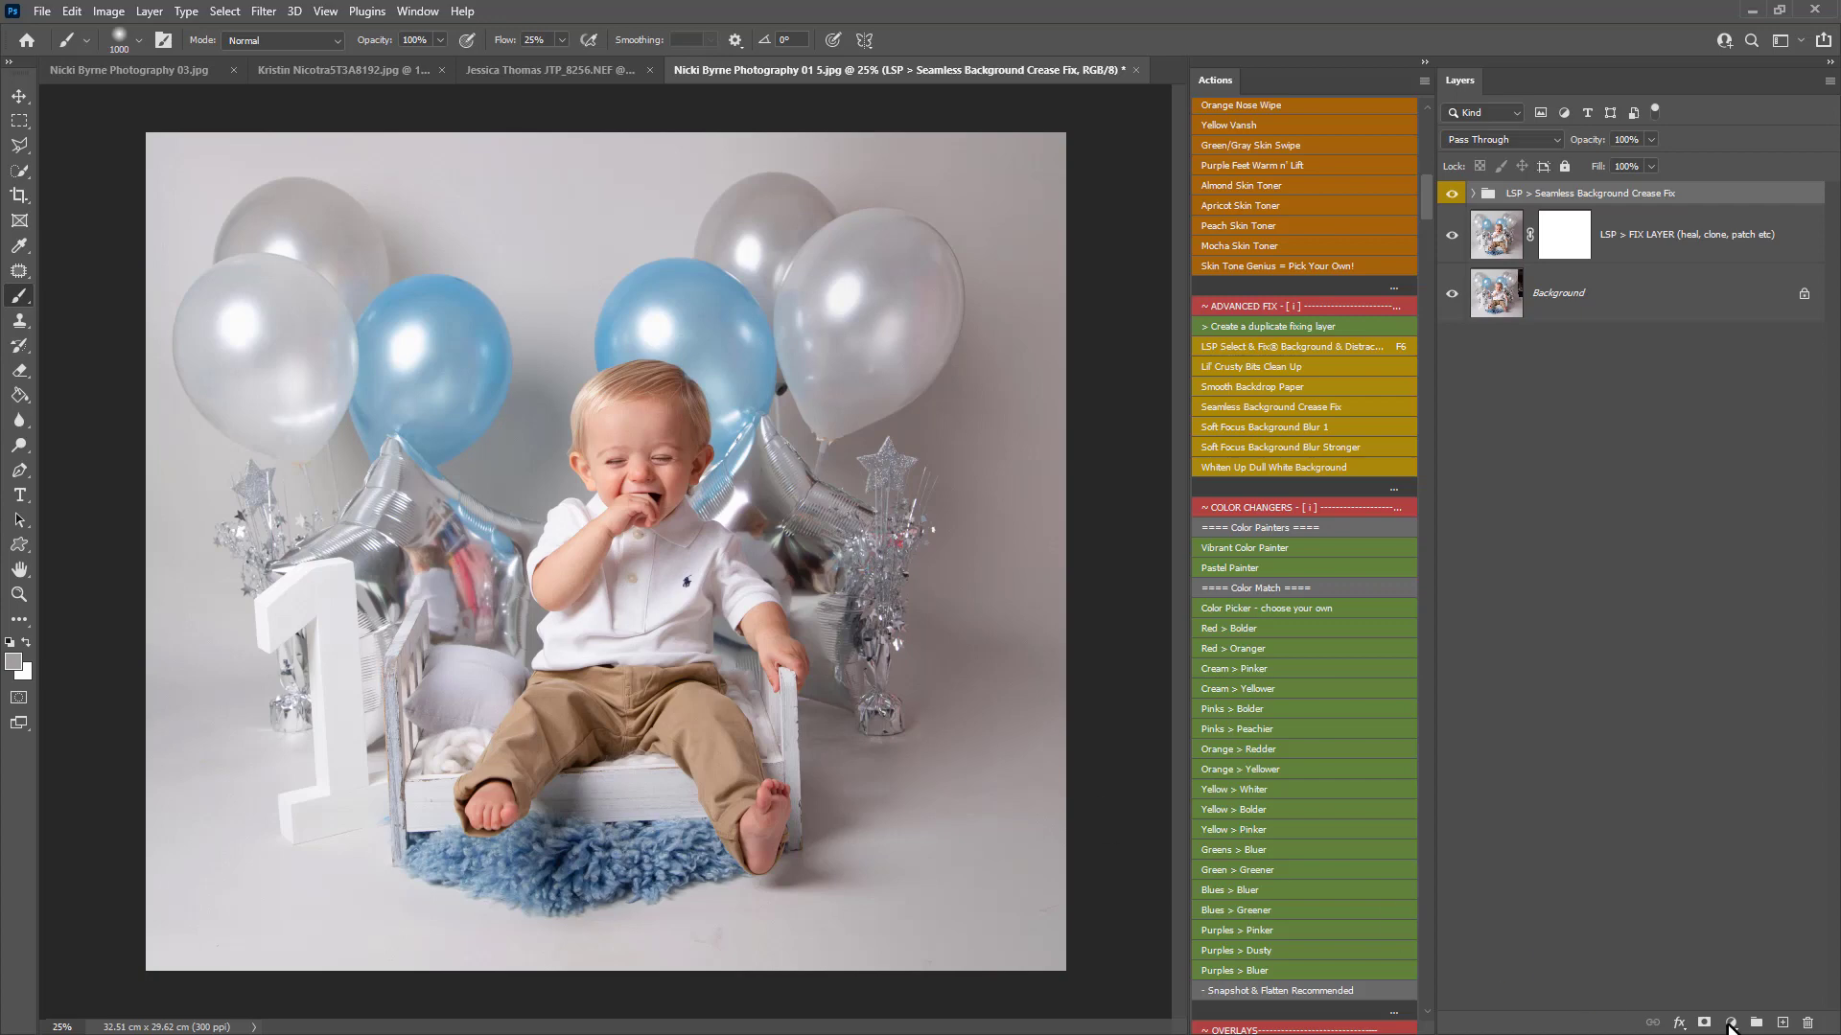
- Add a Hue/Saturation adjustment desaturating the Reds channel, then invert its mask to black
click(1730, 1022)
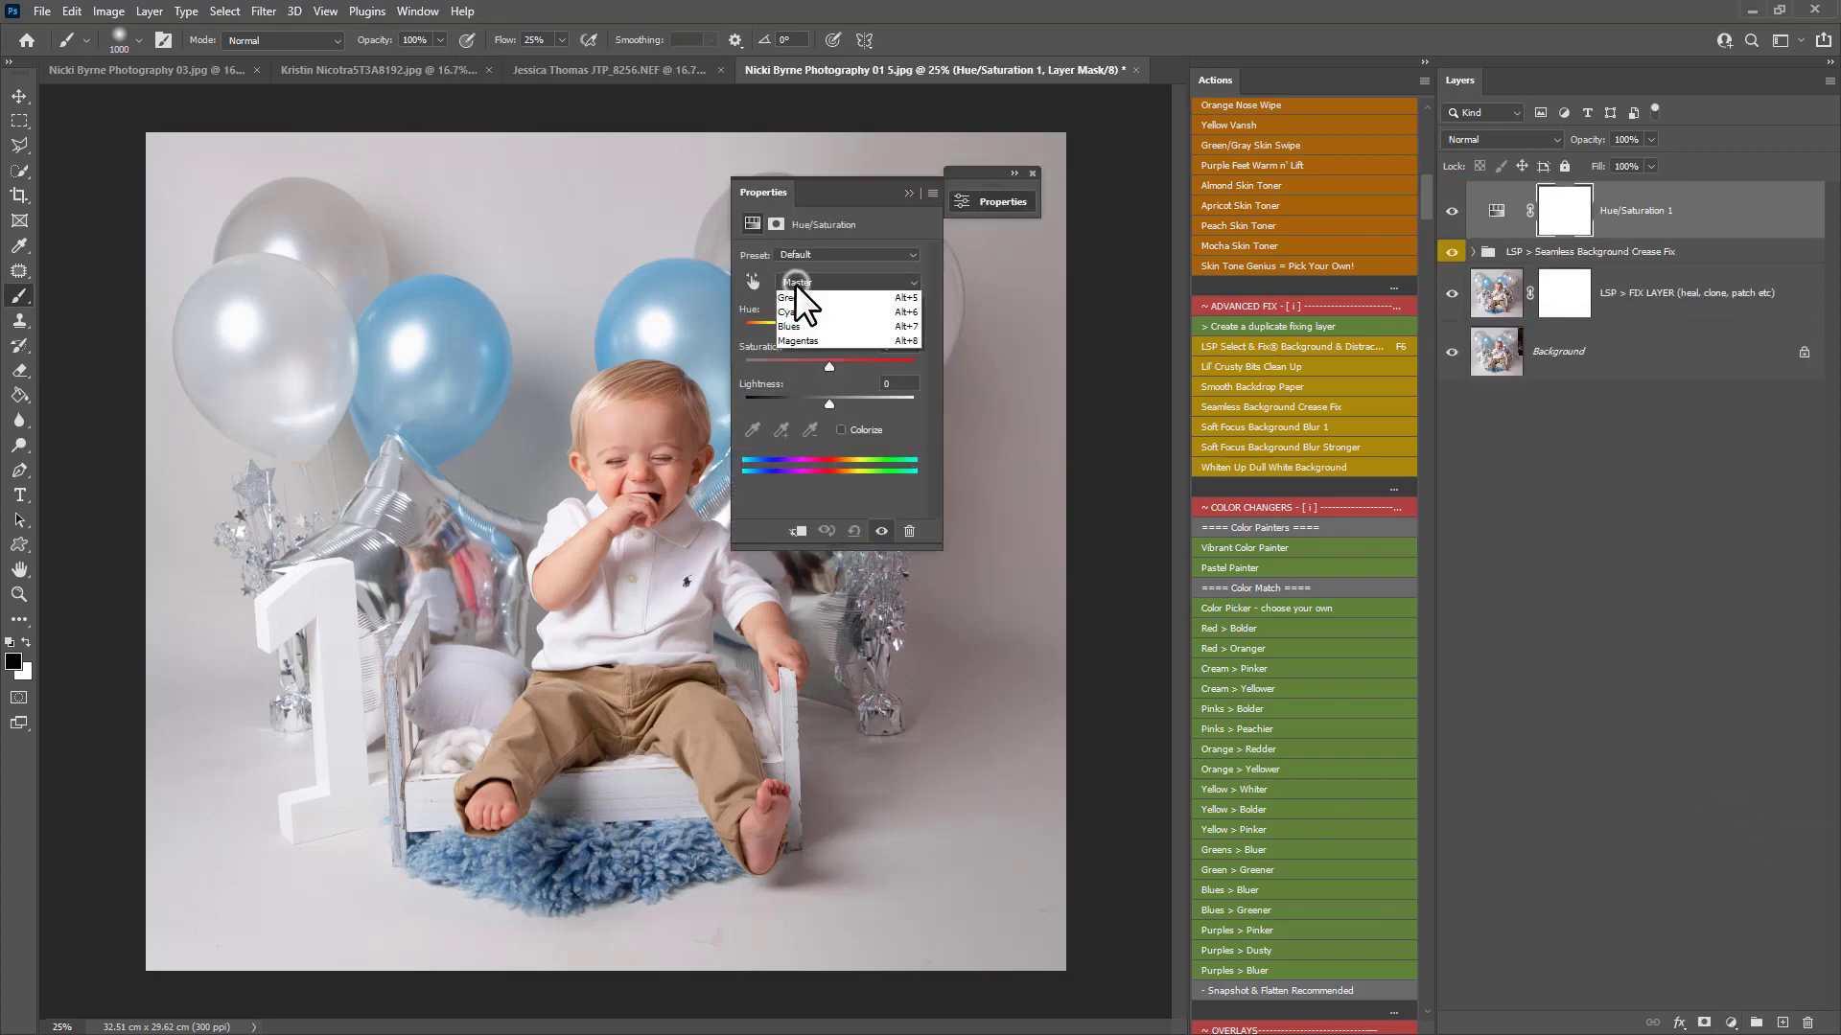
click(847, 282)
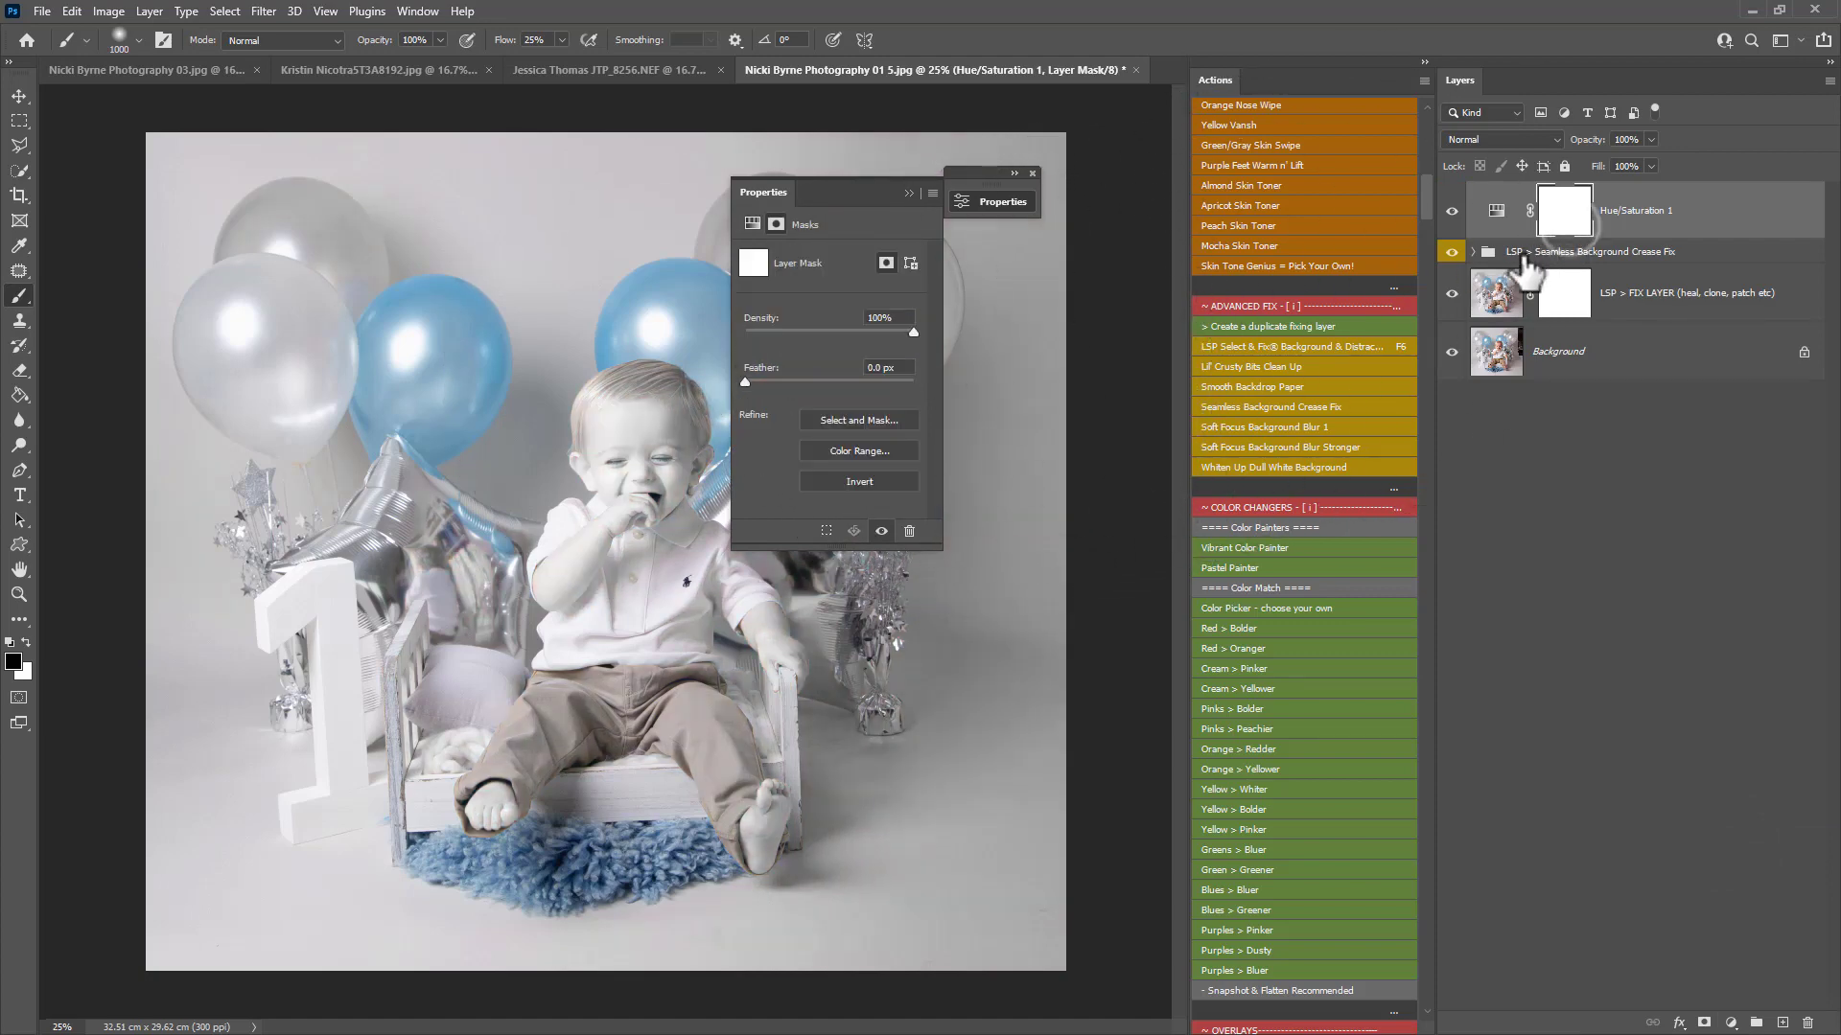
click(1563, 209)
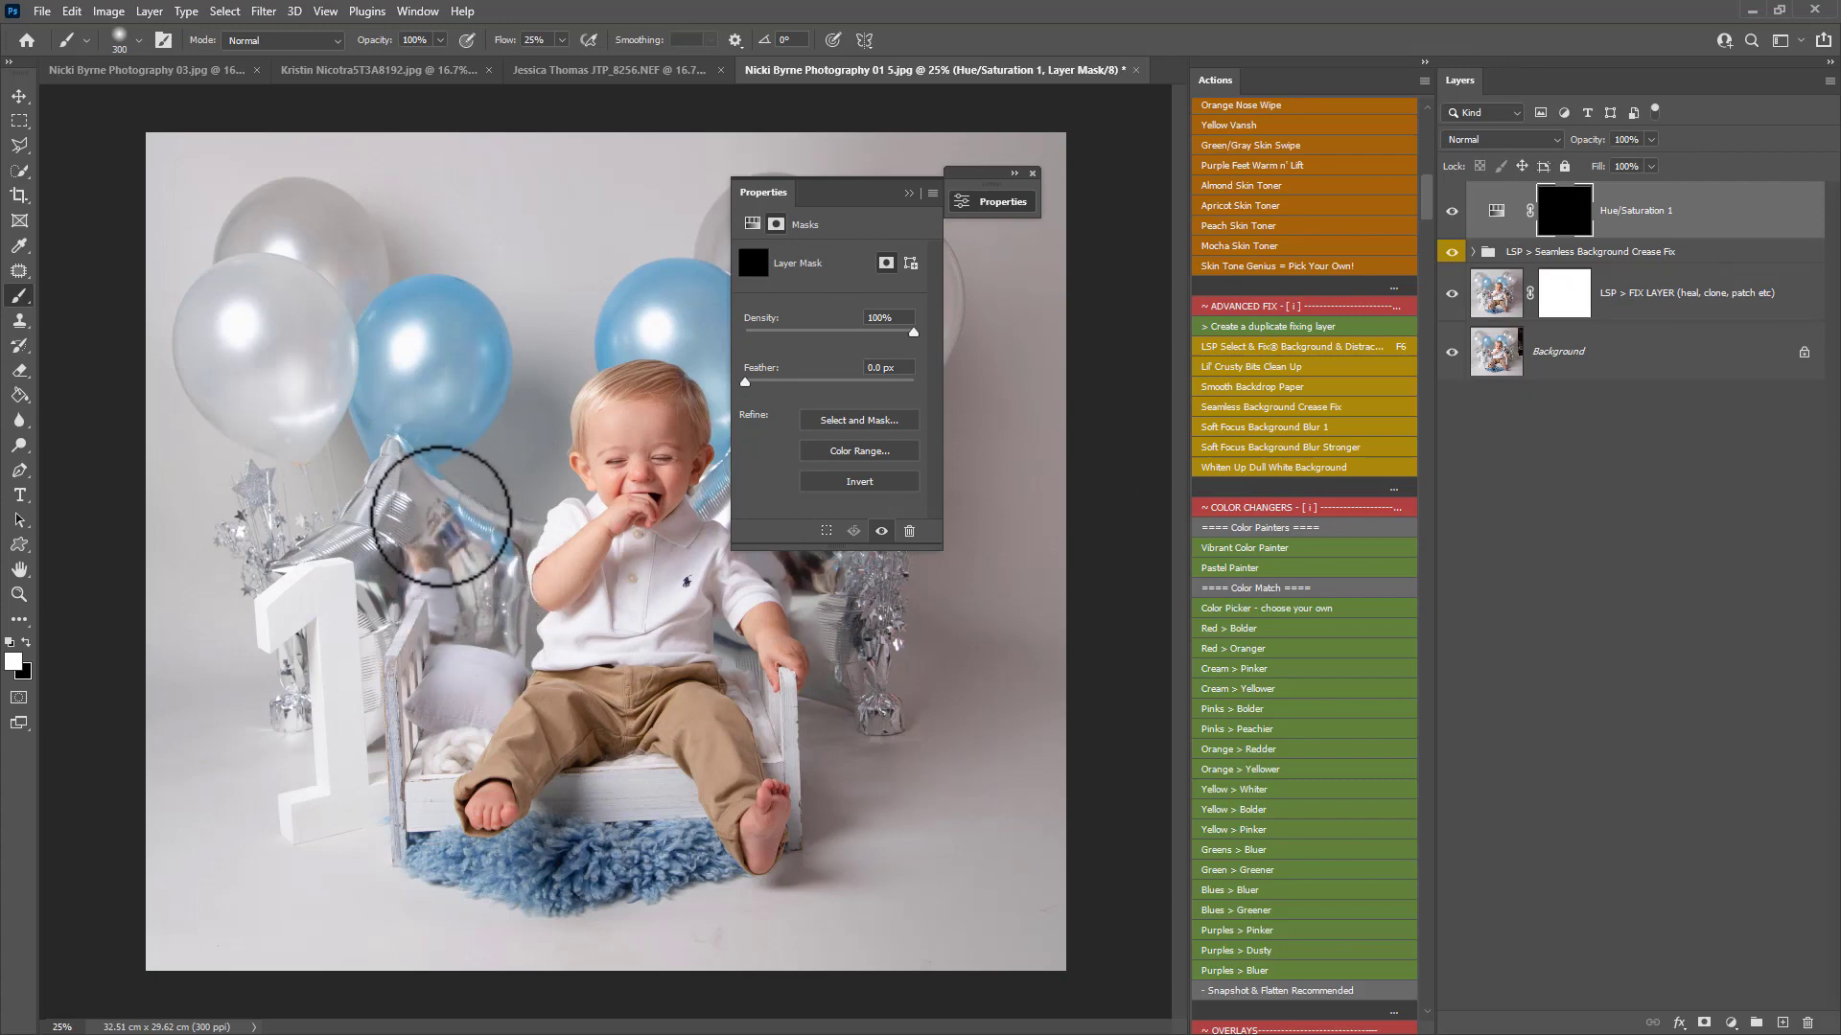
- Paint white on the mask over the red balloon reflections and toggle the backdrop fixes to compare
drag(763, 192, 997, 192)
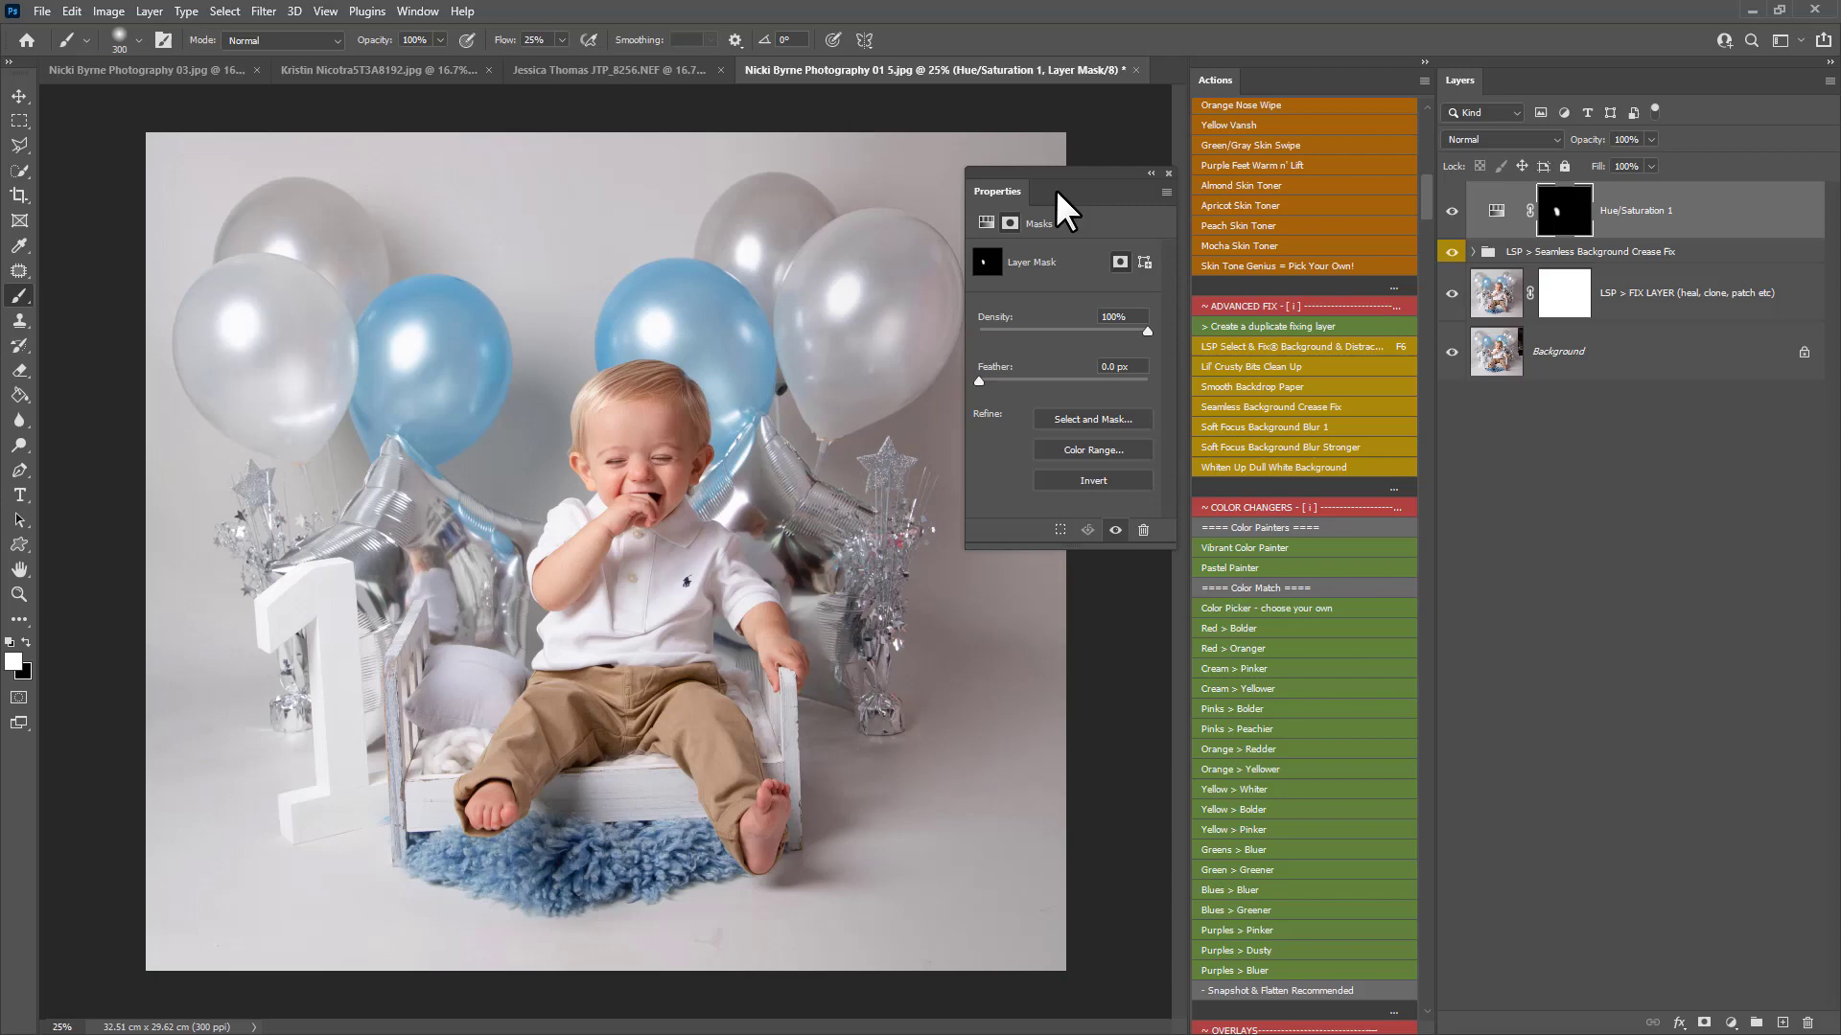
click(1168, 172)
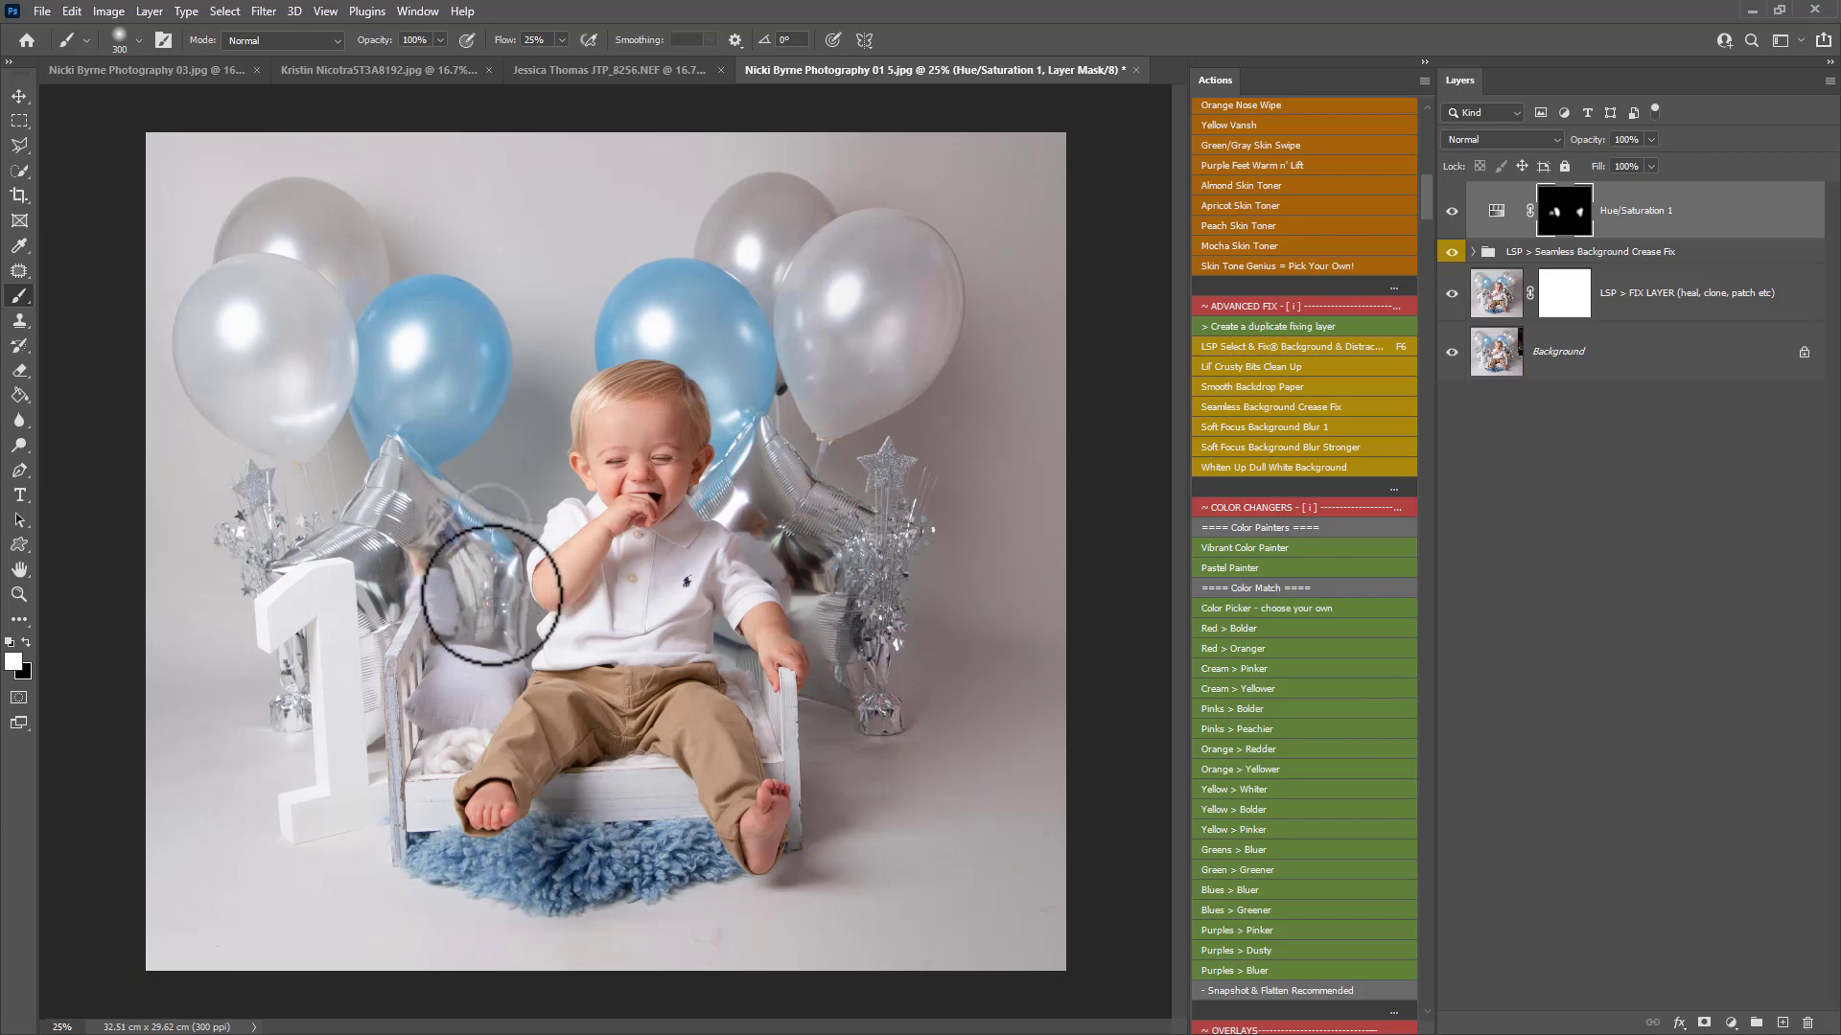
mouse_move(828, 575)
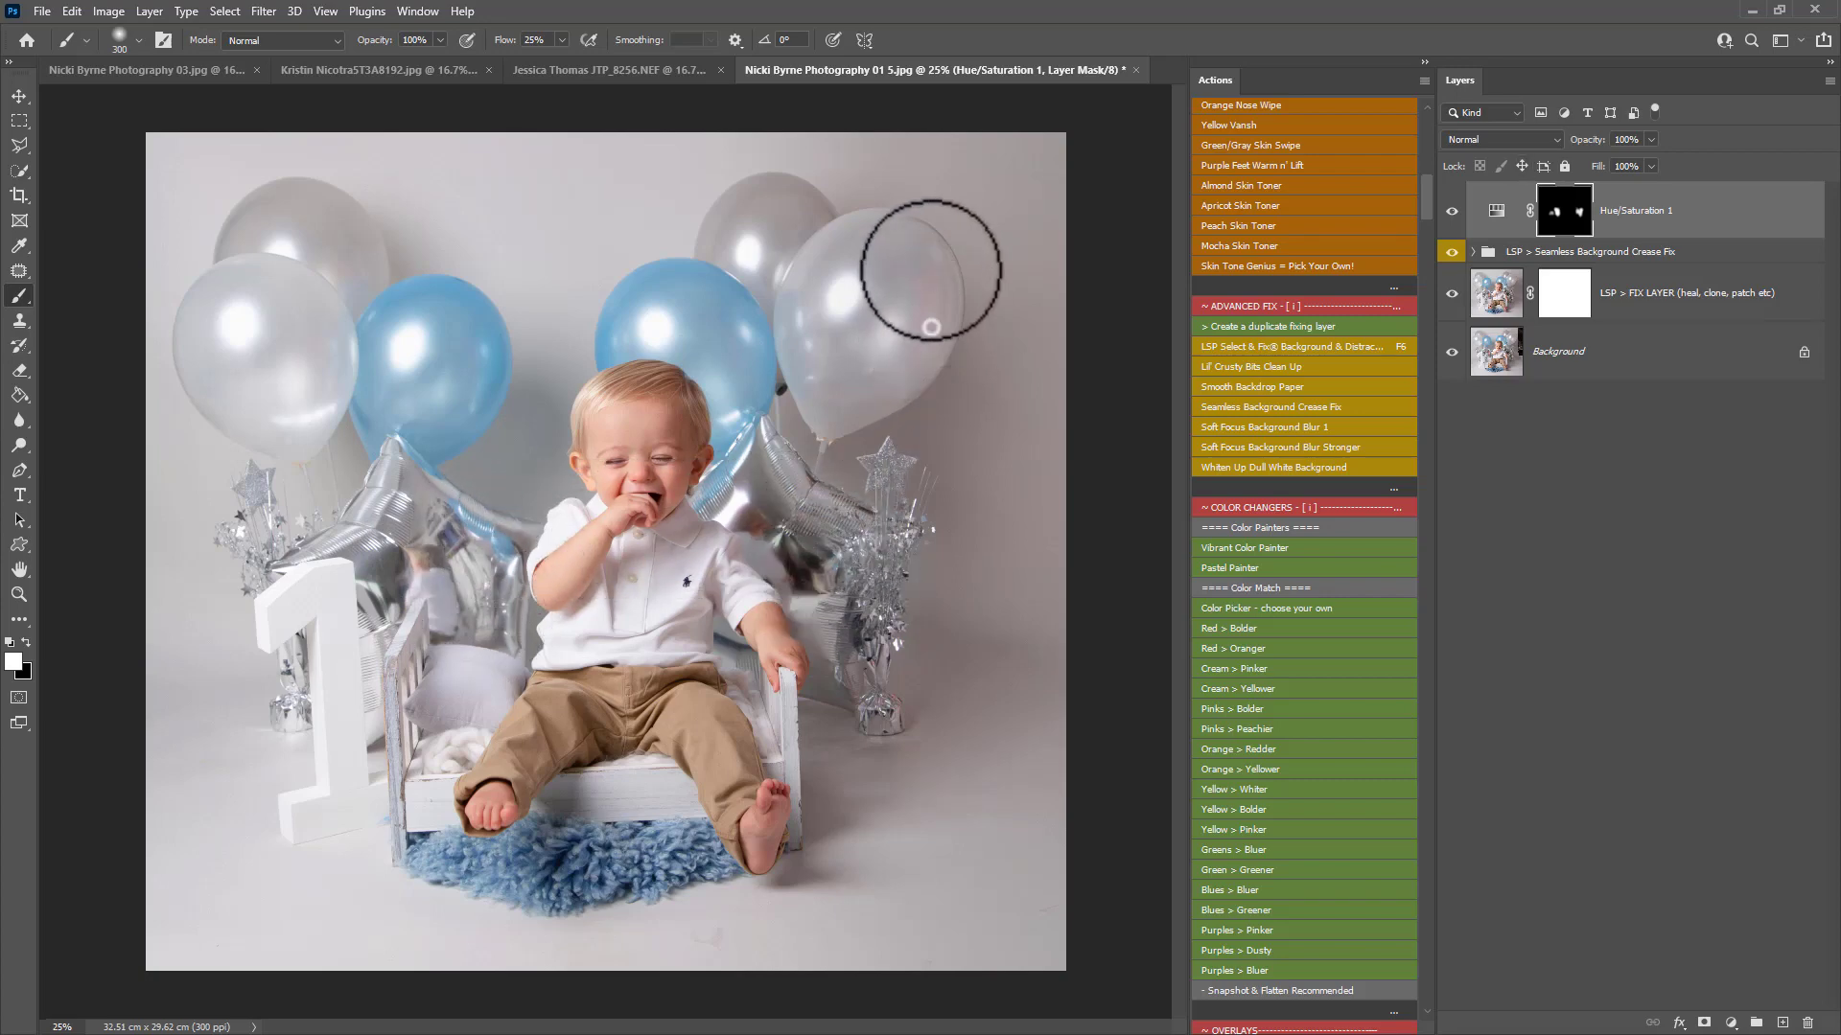
click(1452, 251)
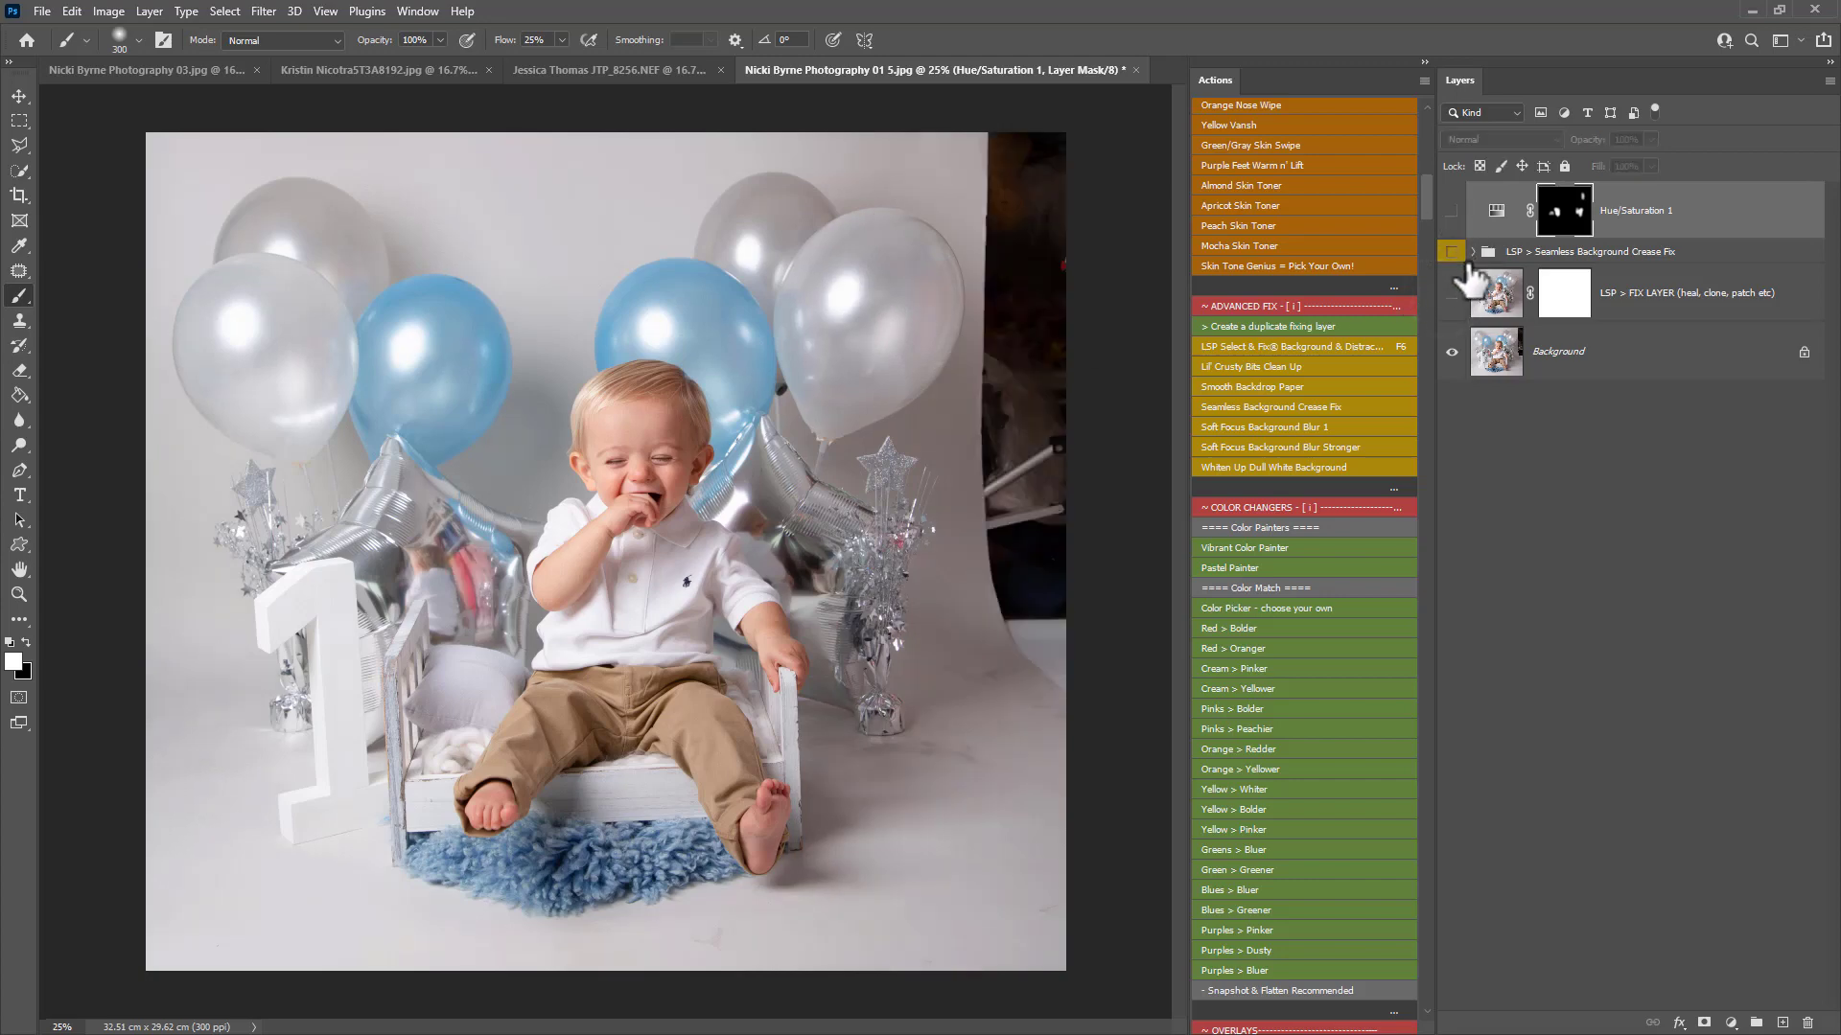
click(1452, 249)
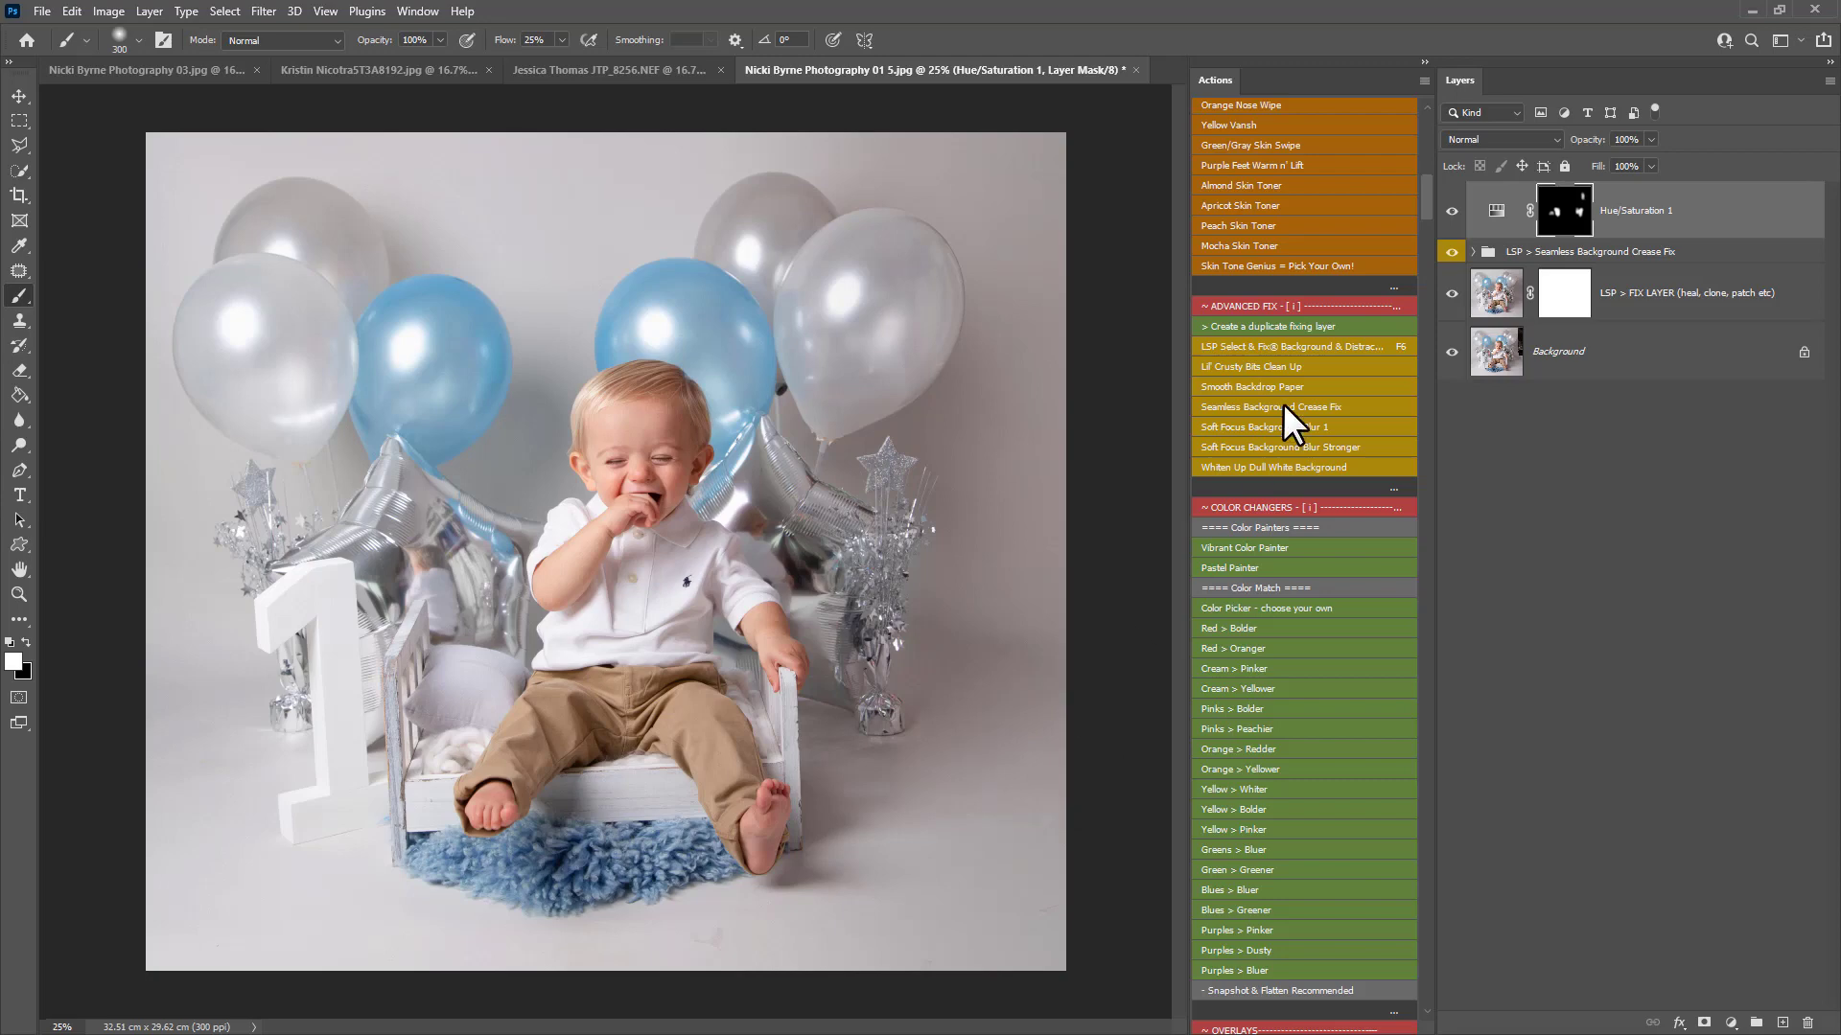
mouse_move(1300, 422)
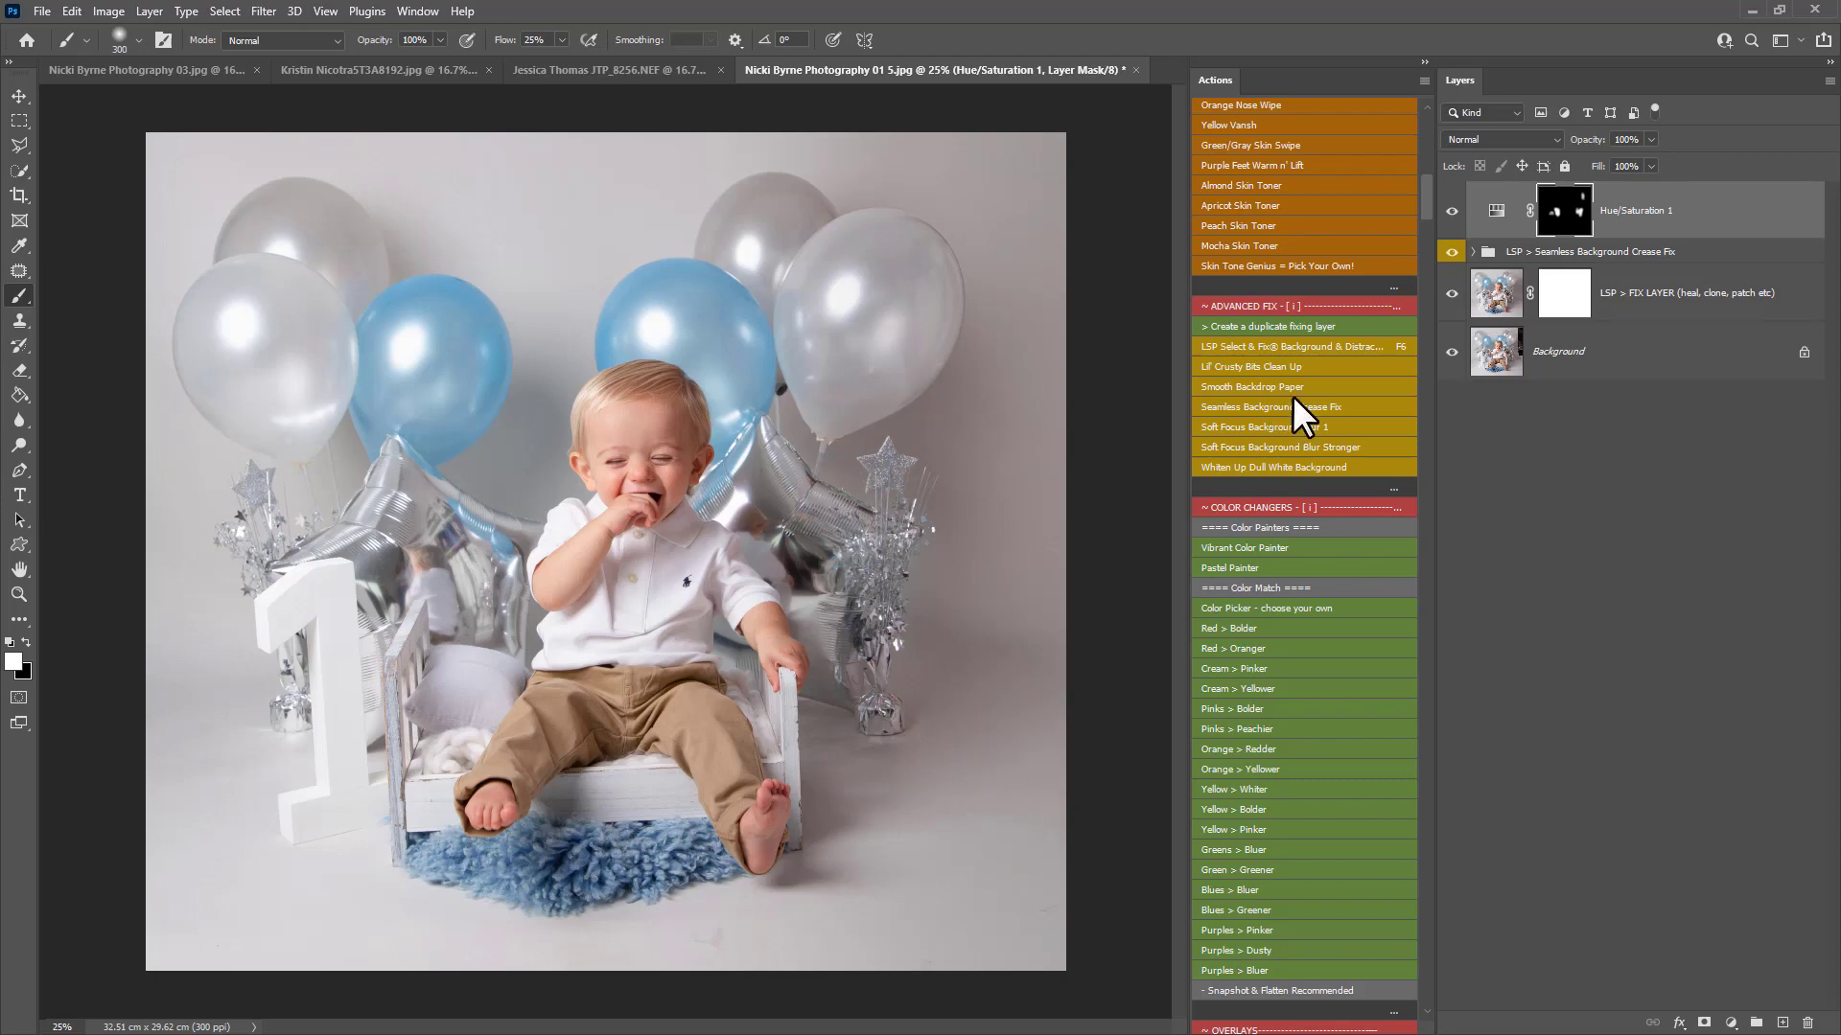